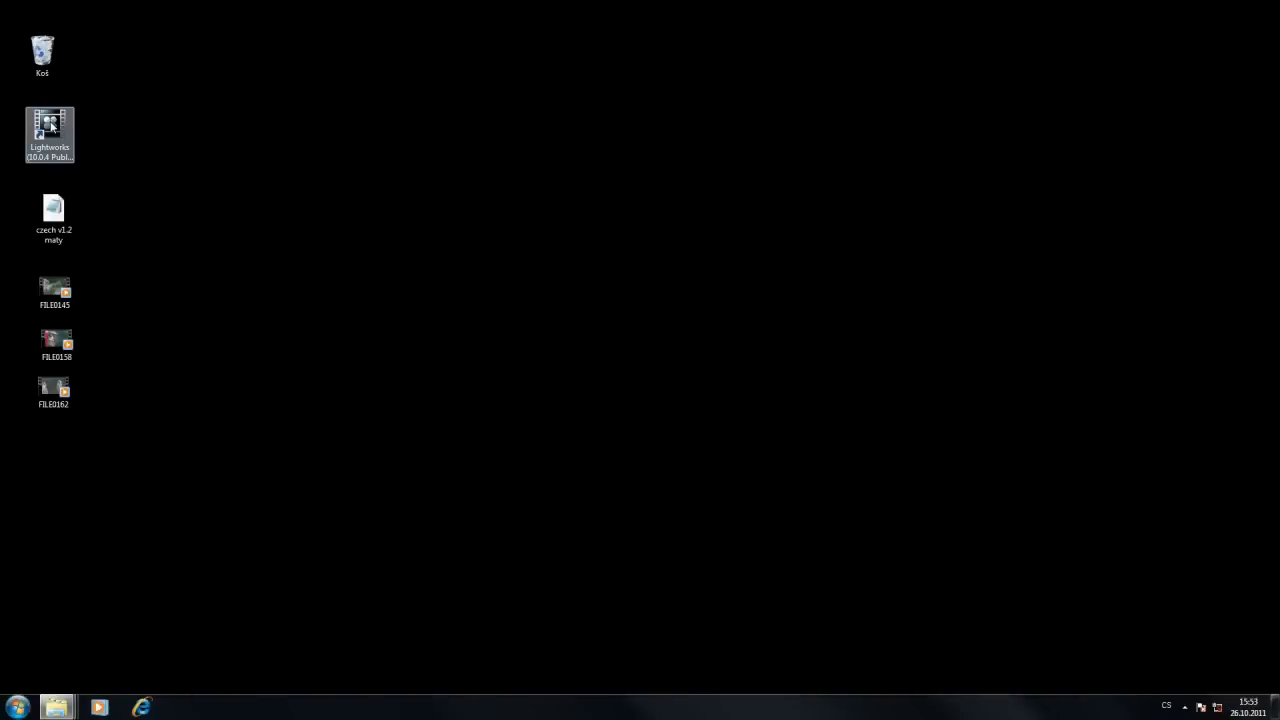
Launch Lightworks 10.0.4 from its desktop shortcut.
double_click(49, 134)
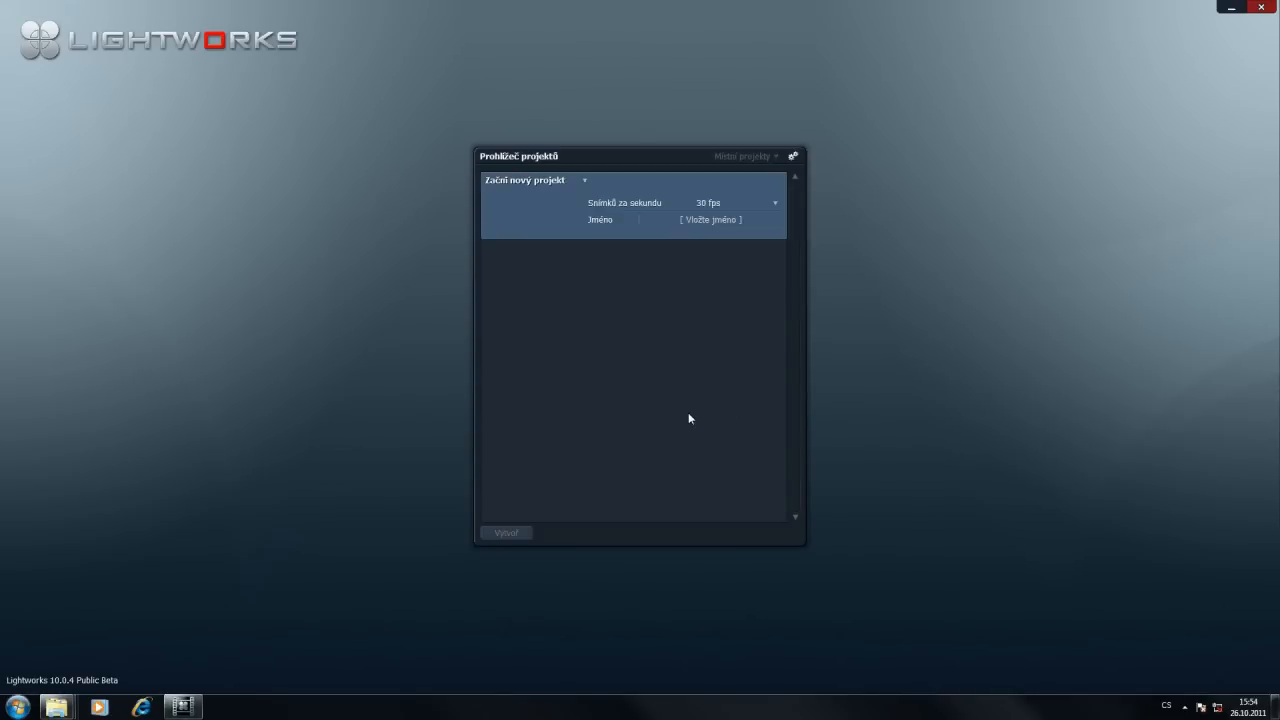
Create a new 30 fps project named 'projekt druhy'.
left_click(710, 219)
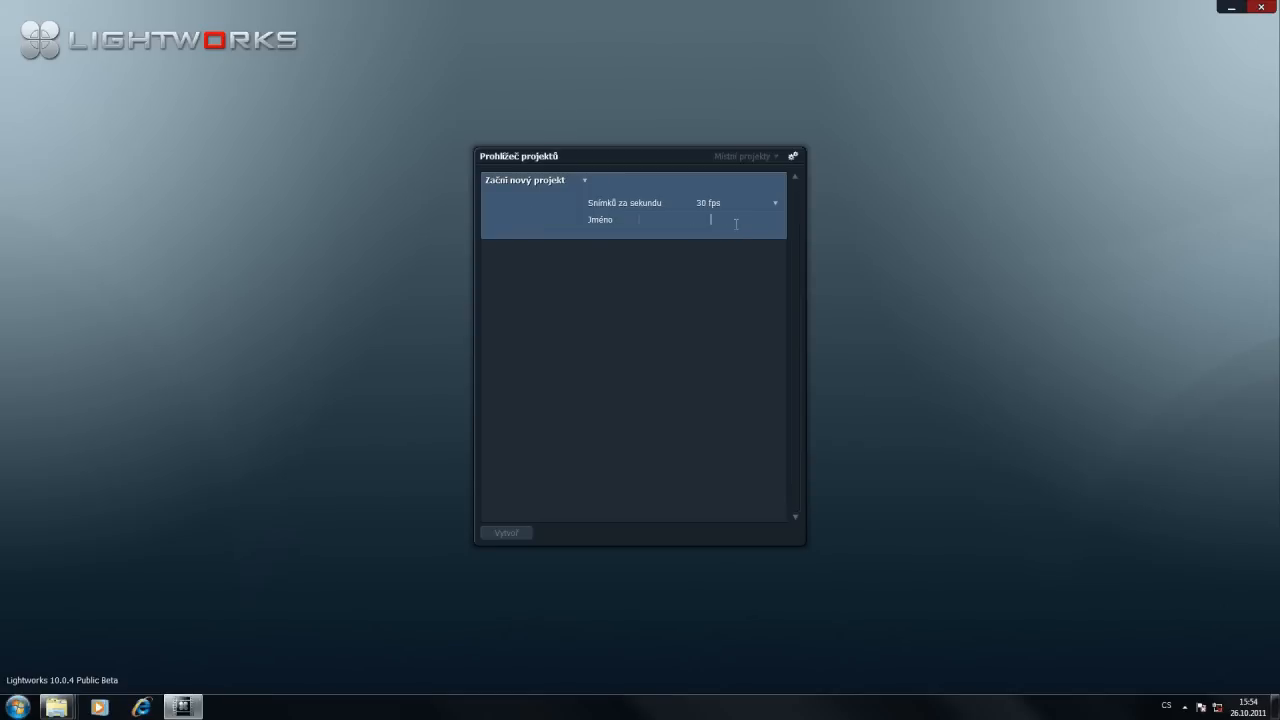
type("projekt dr")
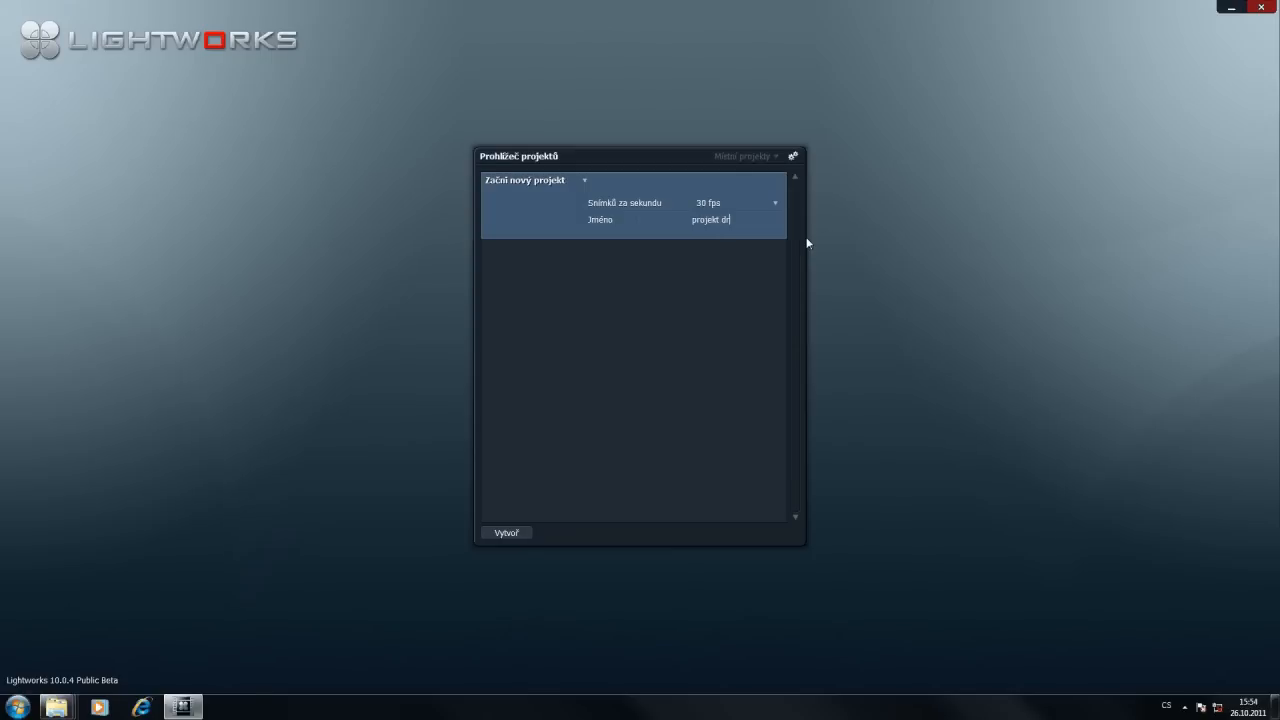
type("uhy")
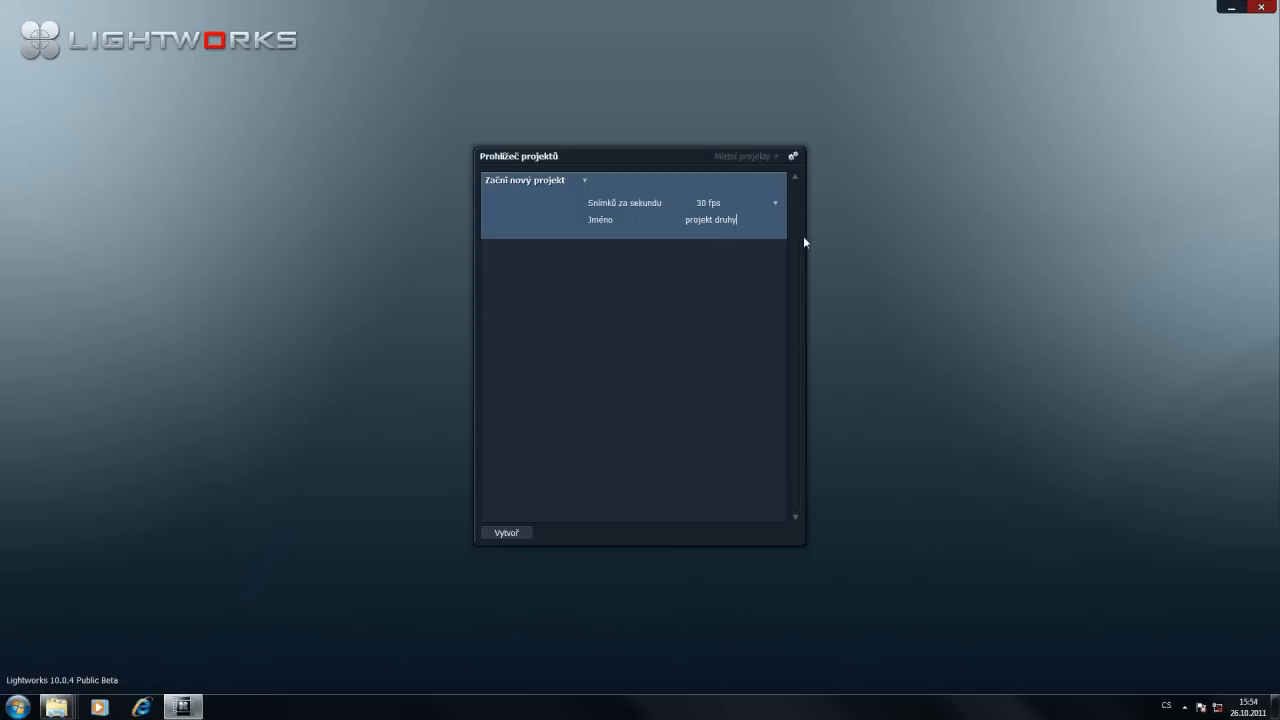
left_click(506, 532)
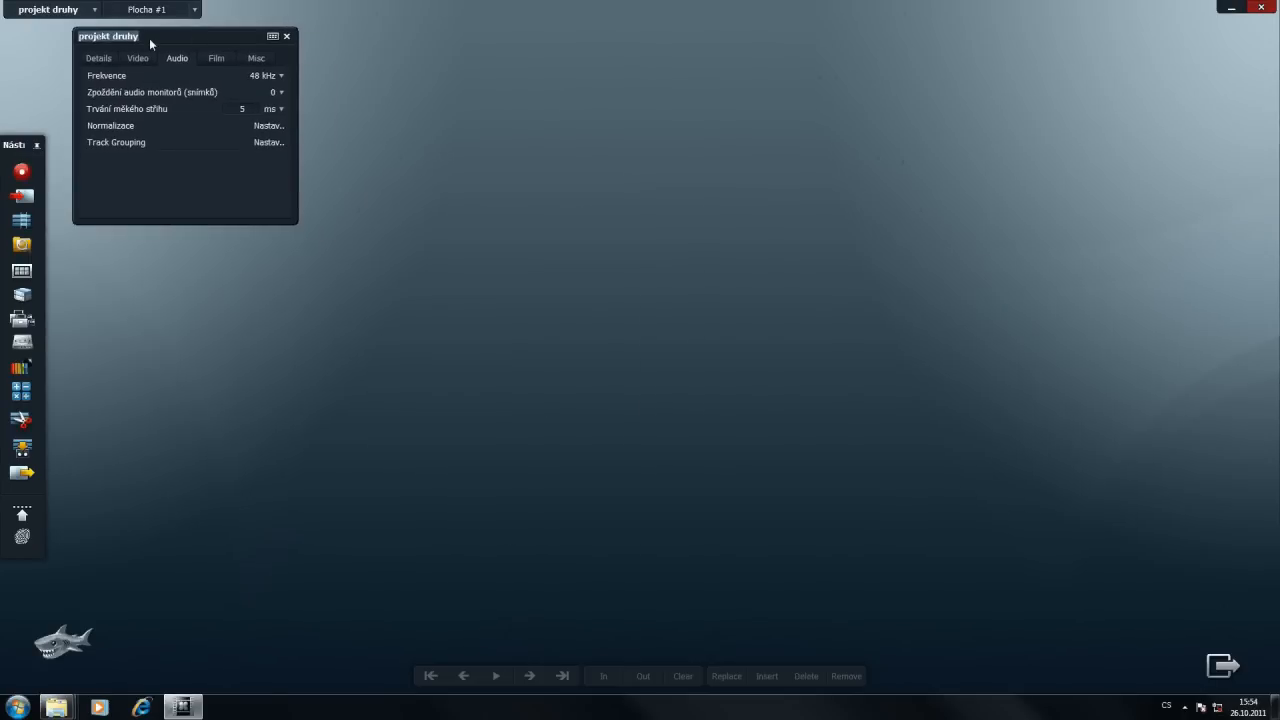
mouse_move(119, 173)
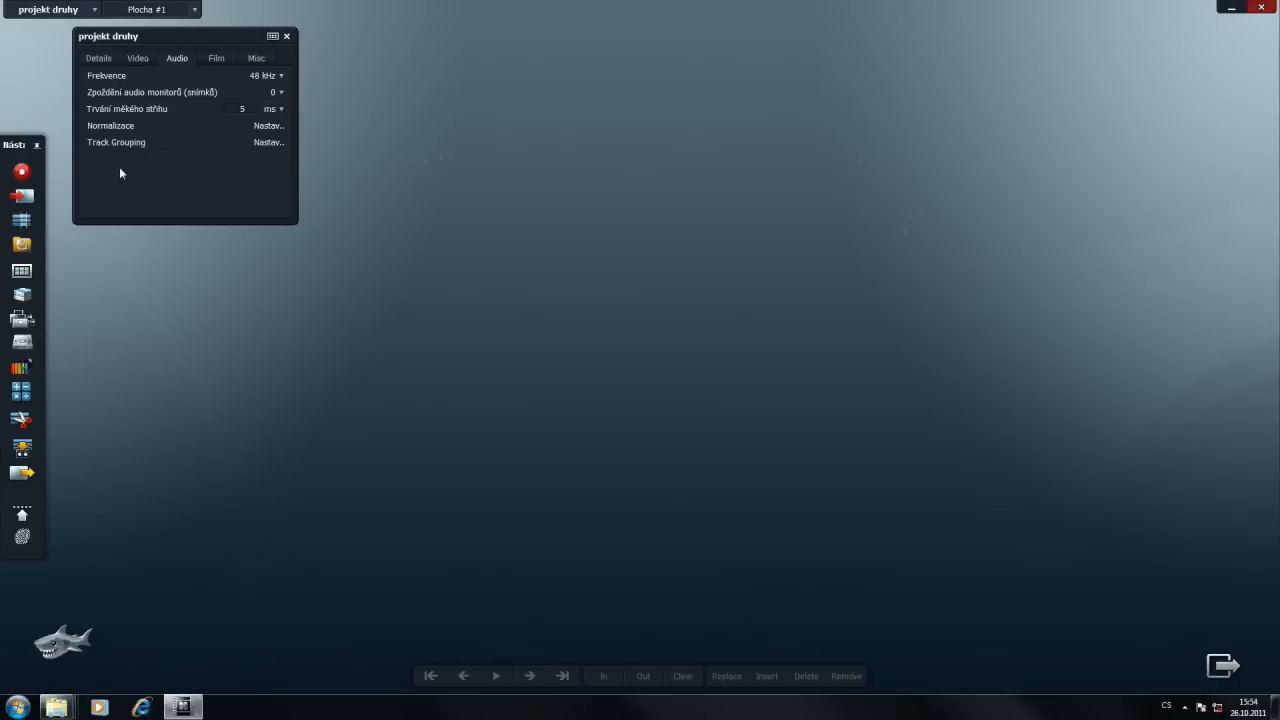
mouse_move(44, 201)
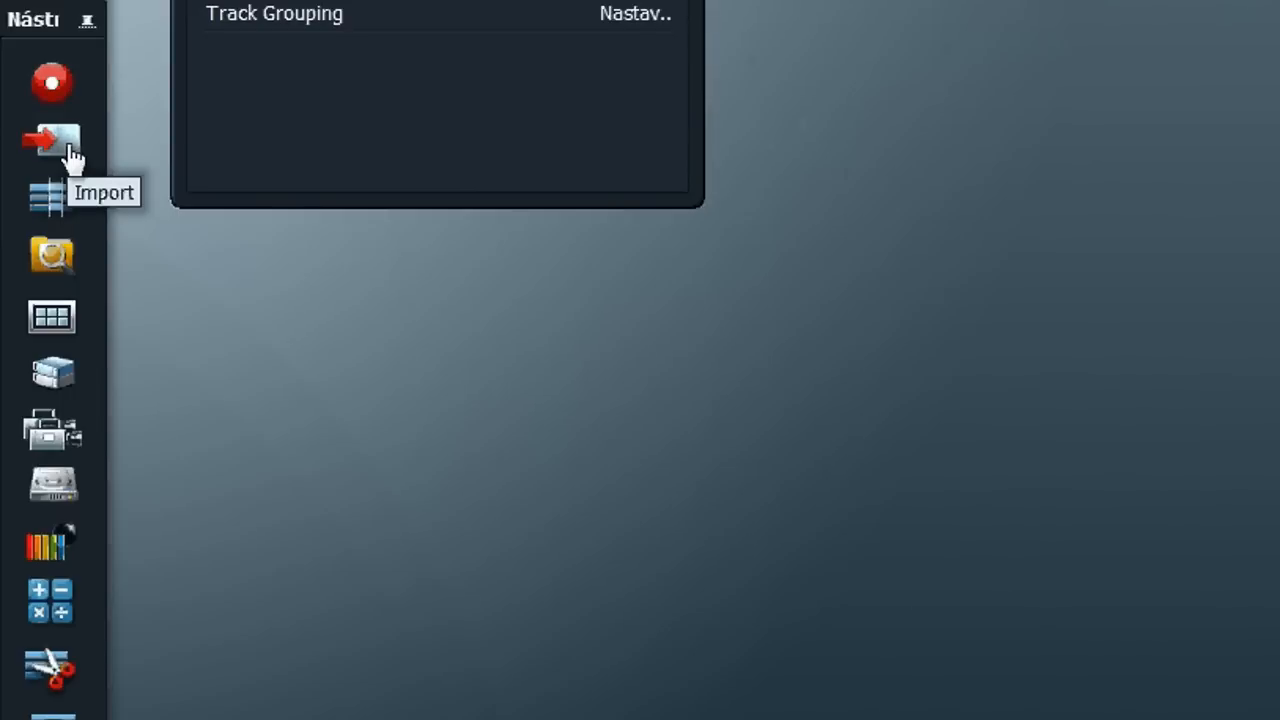
Select FILE0145, FILE0158 and FILE0162 from the Desktop for import.
left_click(52, 140)
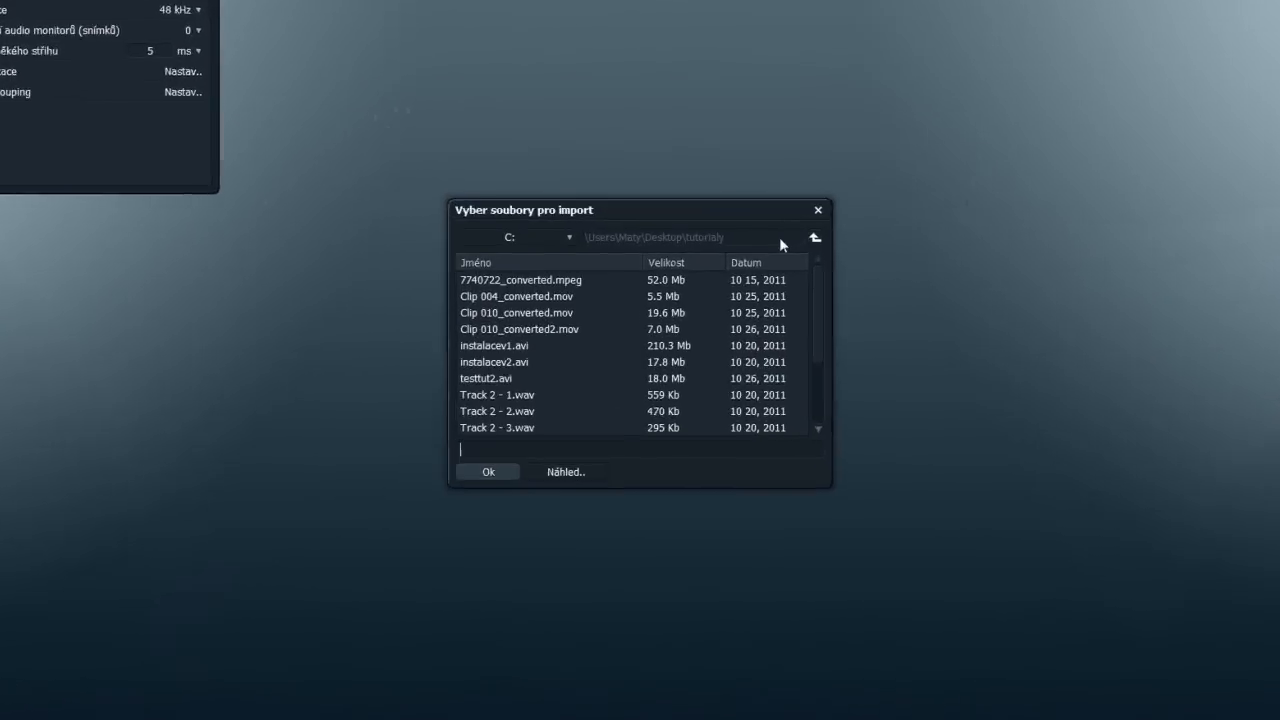
left_click(814, 237)
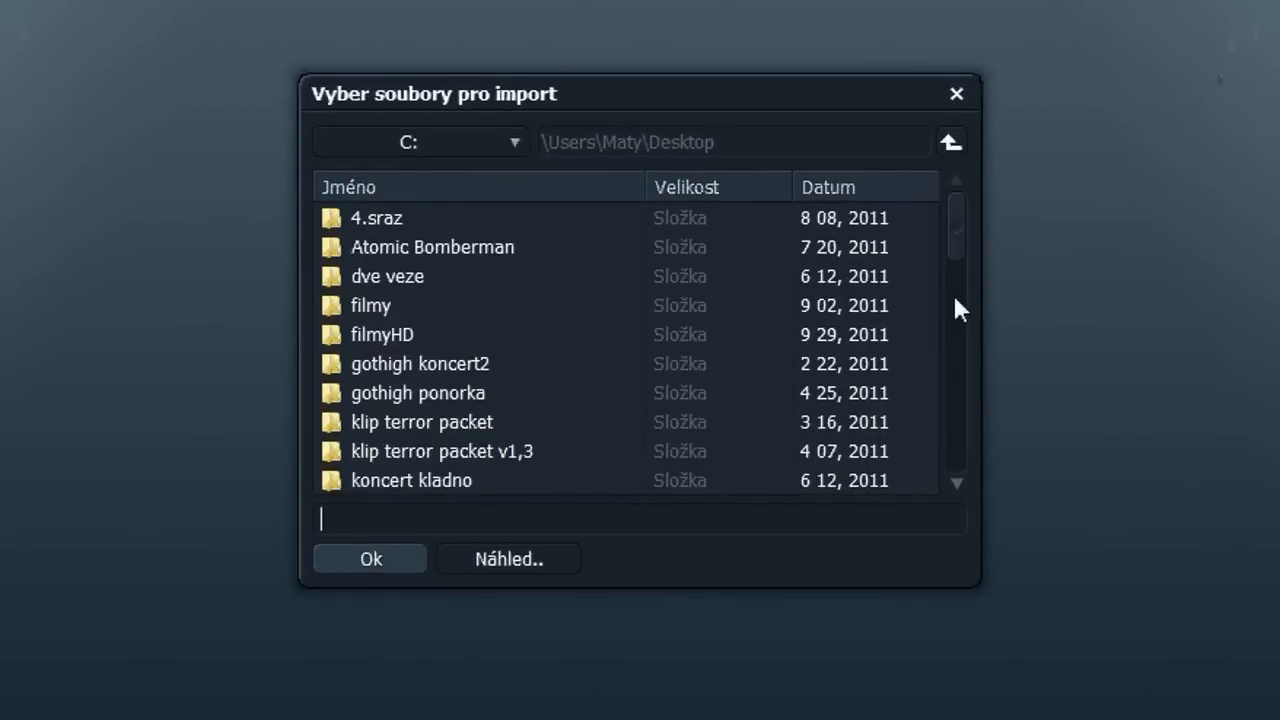
scroll("down", 3)
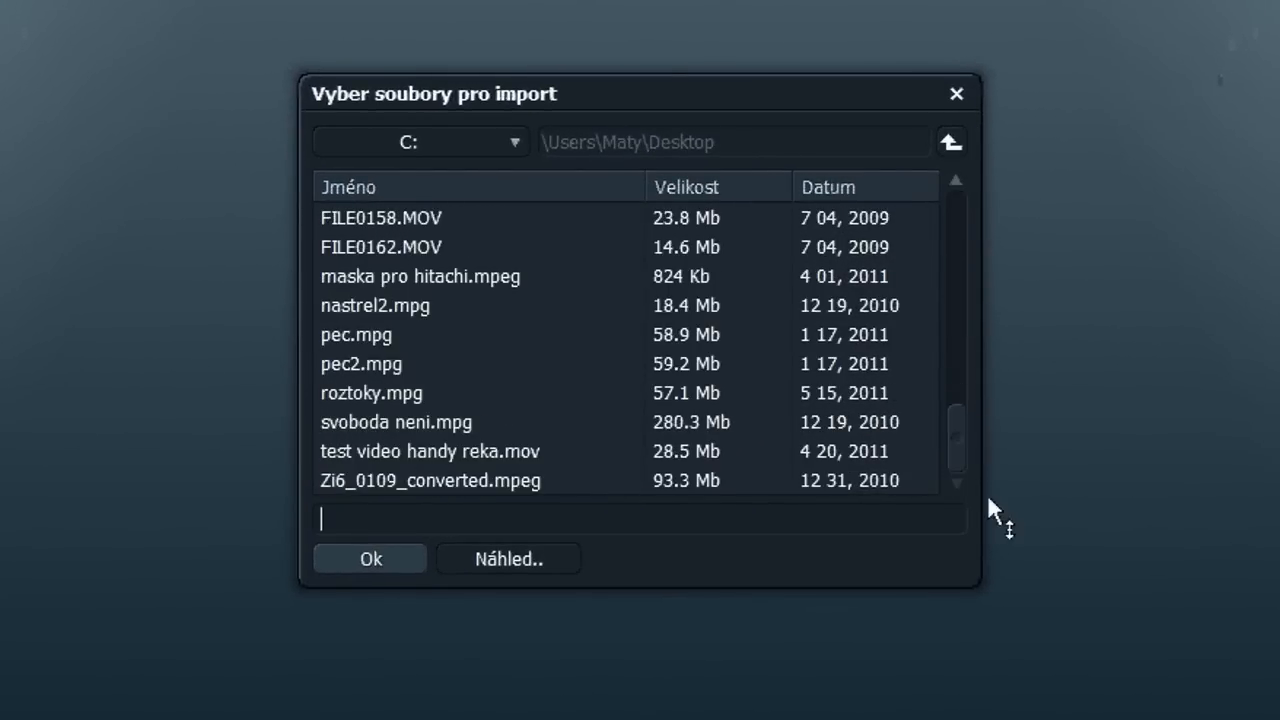
scroll("up", 3)
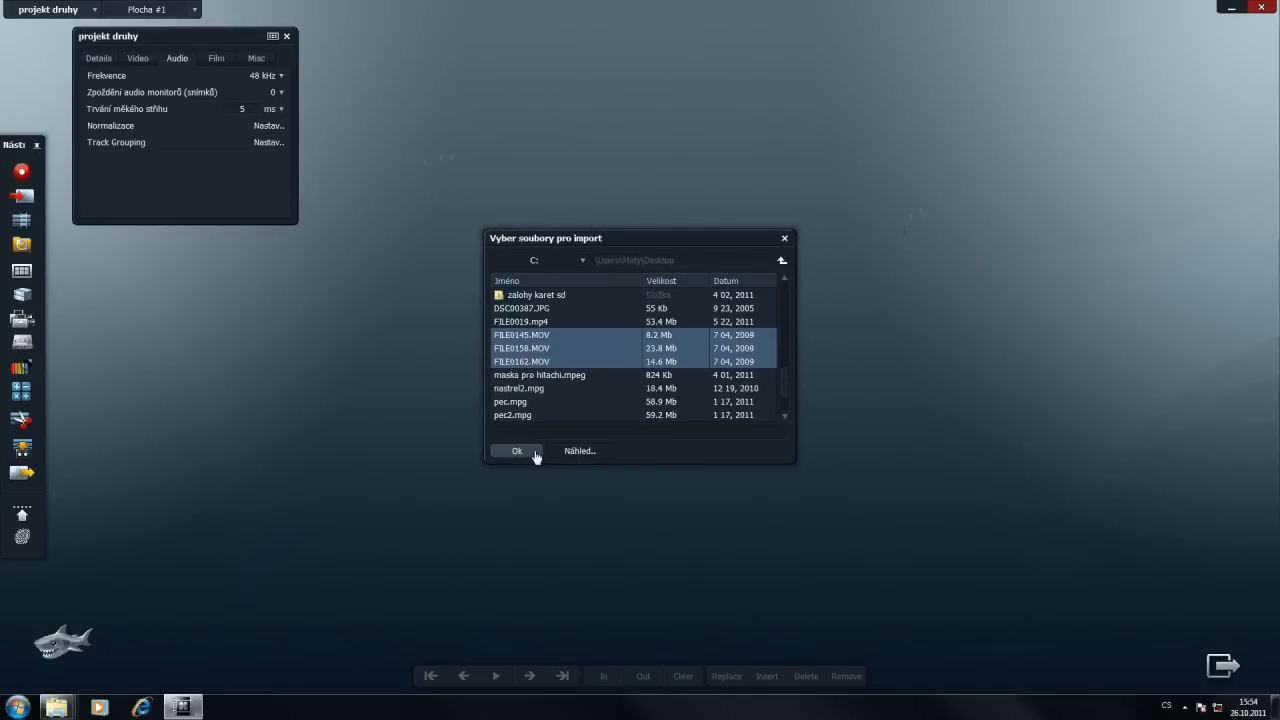
left_click(517, 451)
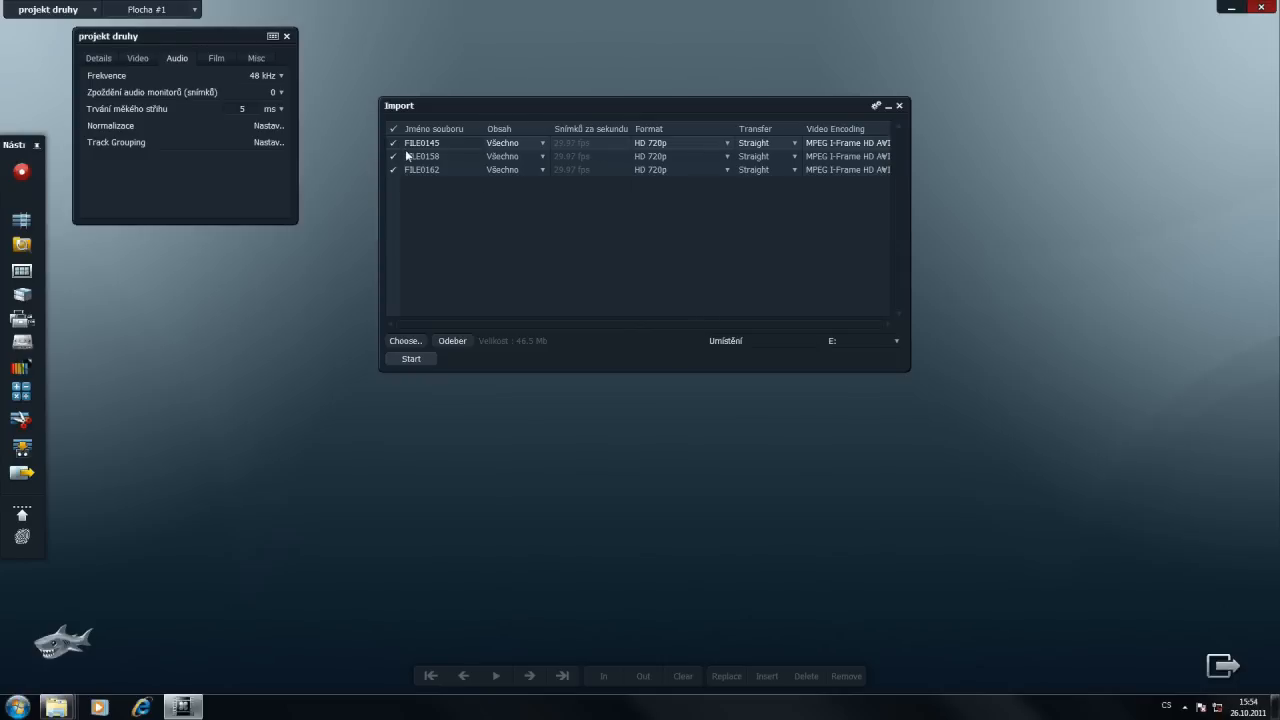
mouse_move(867, 193)
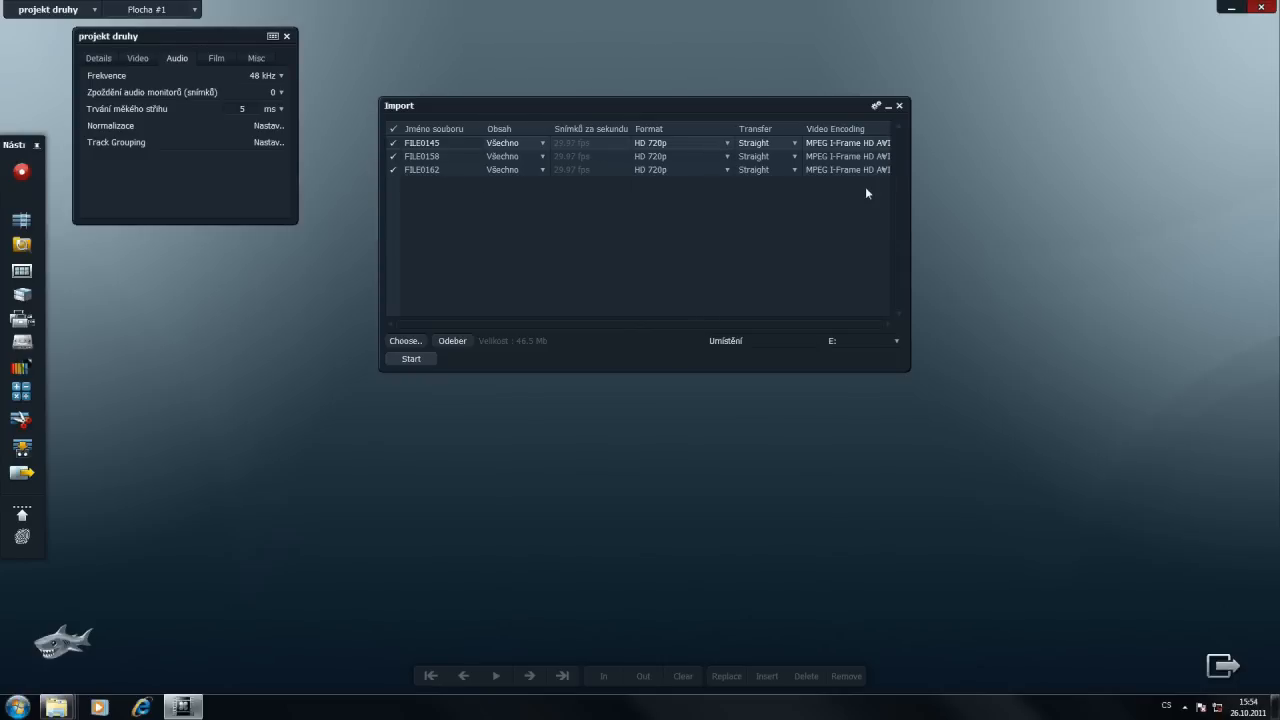
mouse_move(867, 133)
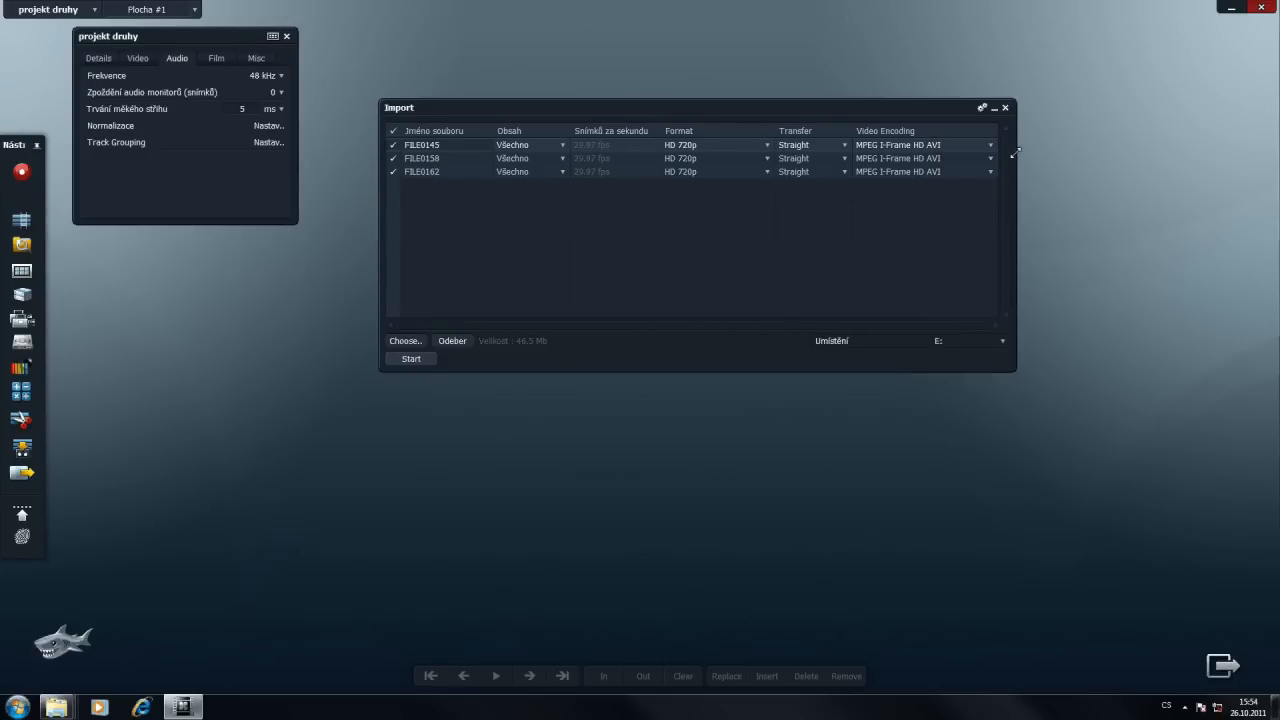
Set Video Encoding to Create Link and start importing the three clips.
left_click(990, 144)
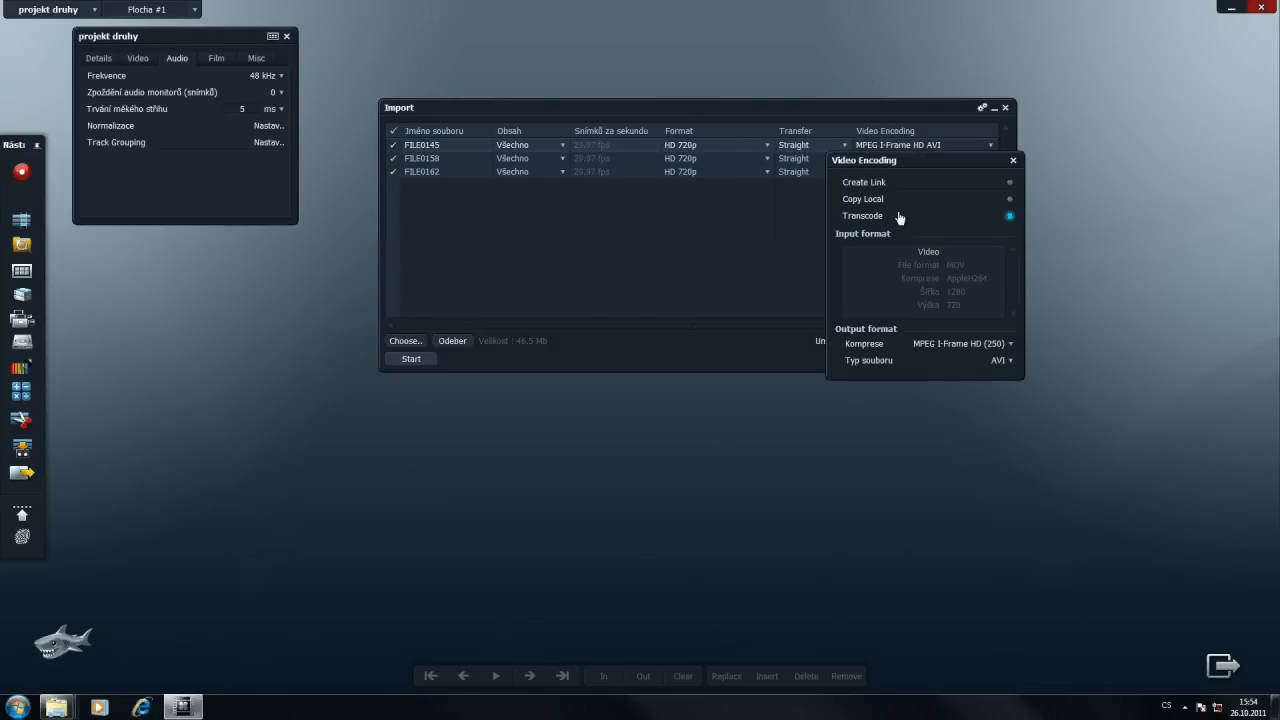
mouse_move(891, 206)
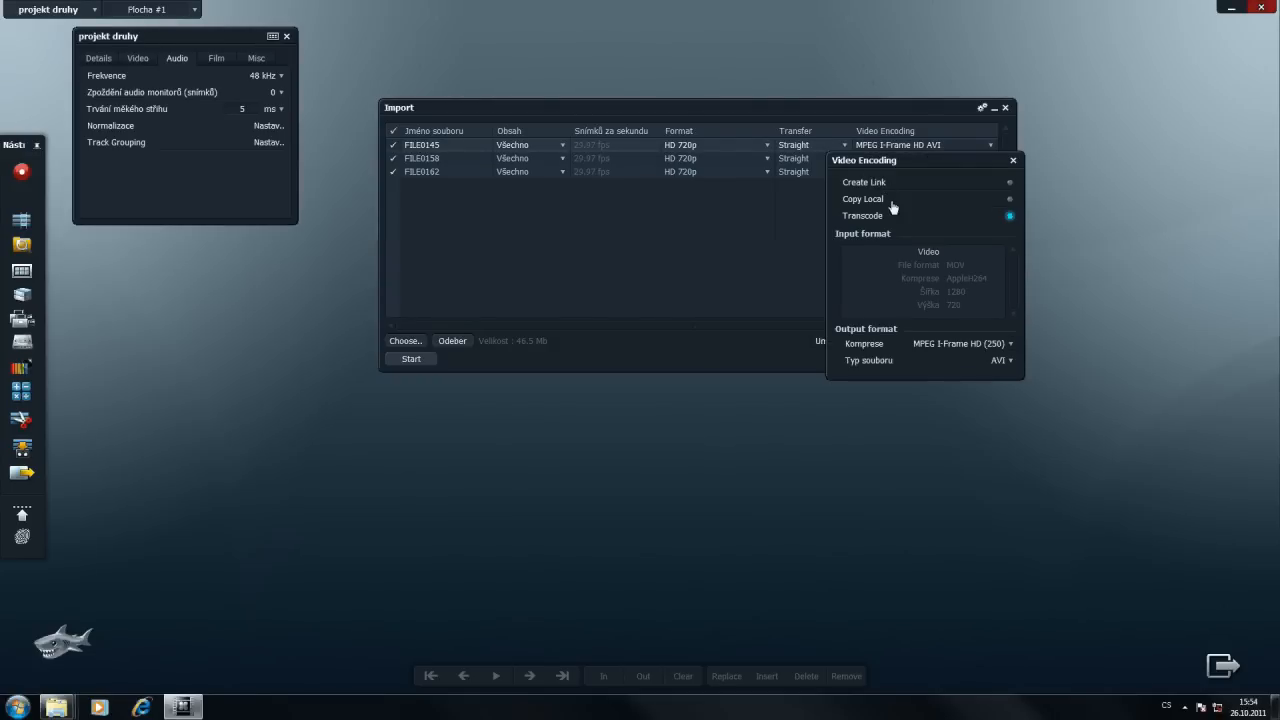
mouse_move(895, 210)
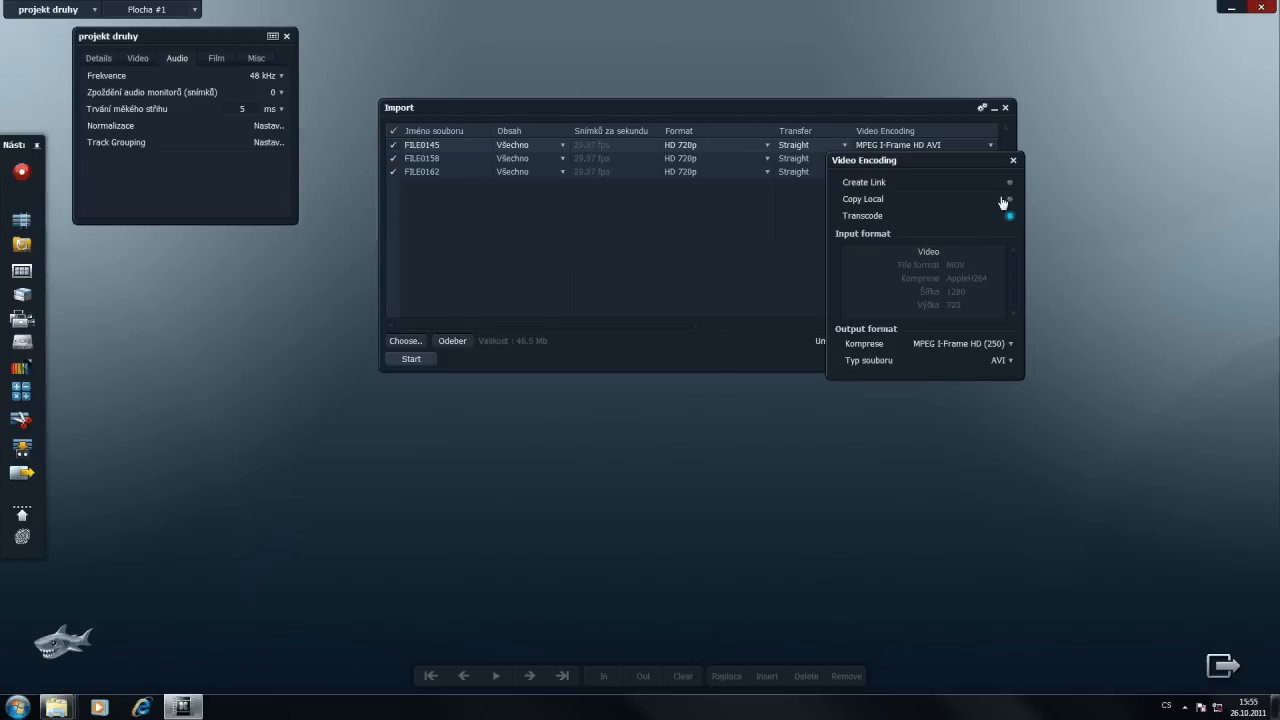
left_click(1009, 182)
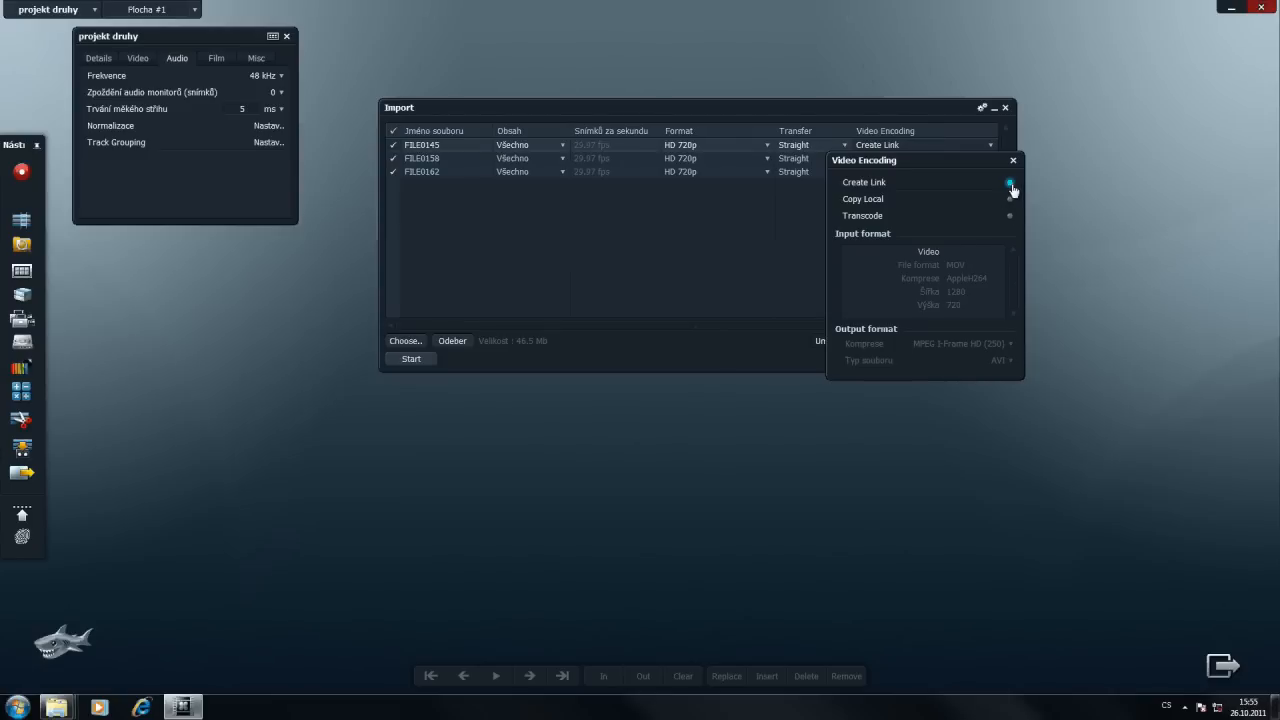
left_click(863, 182)
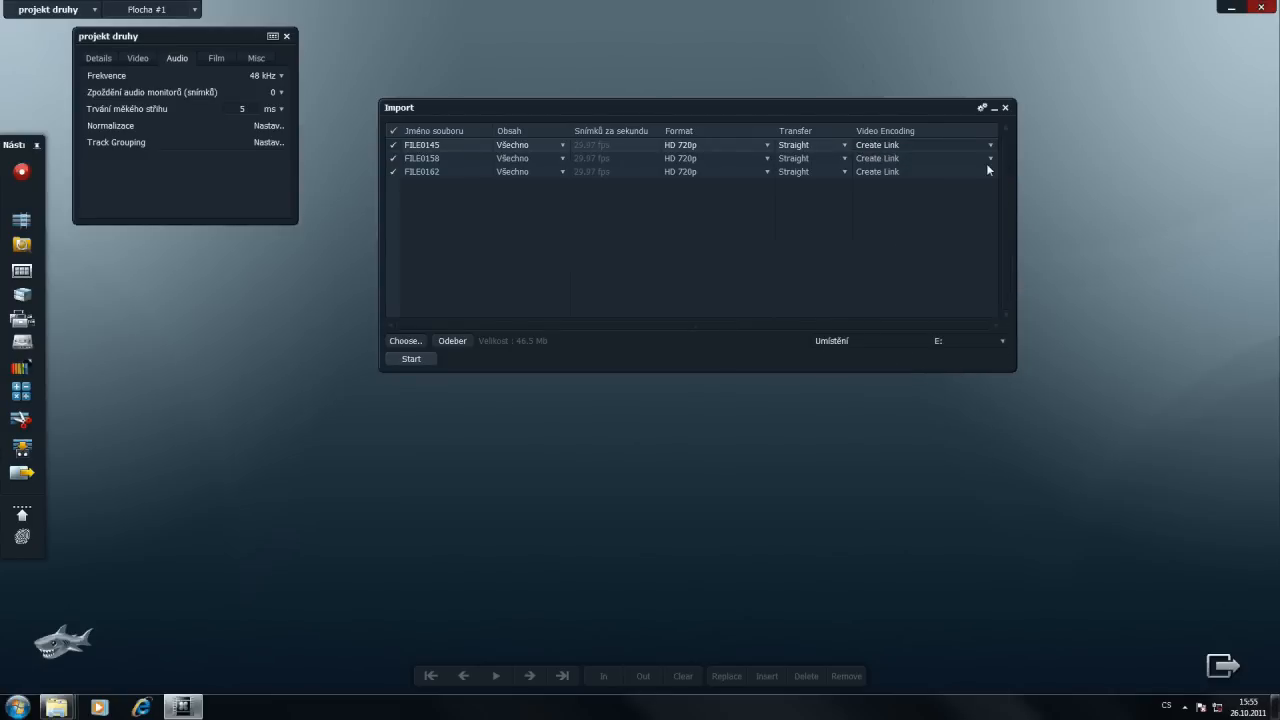
mouse_move(766, 195)
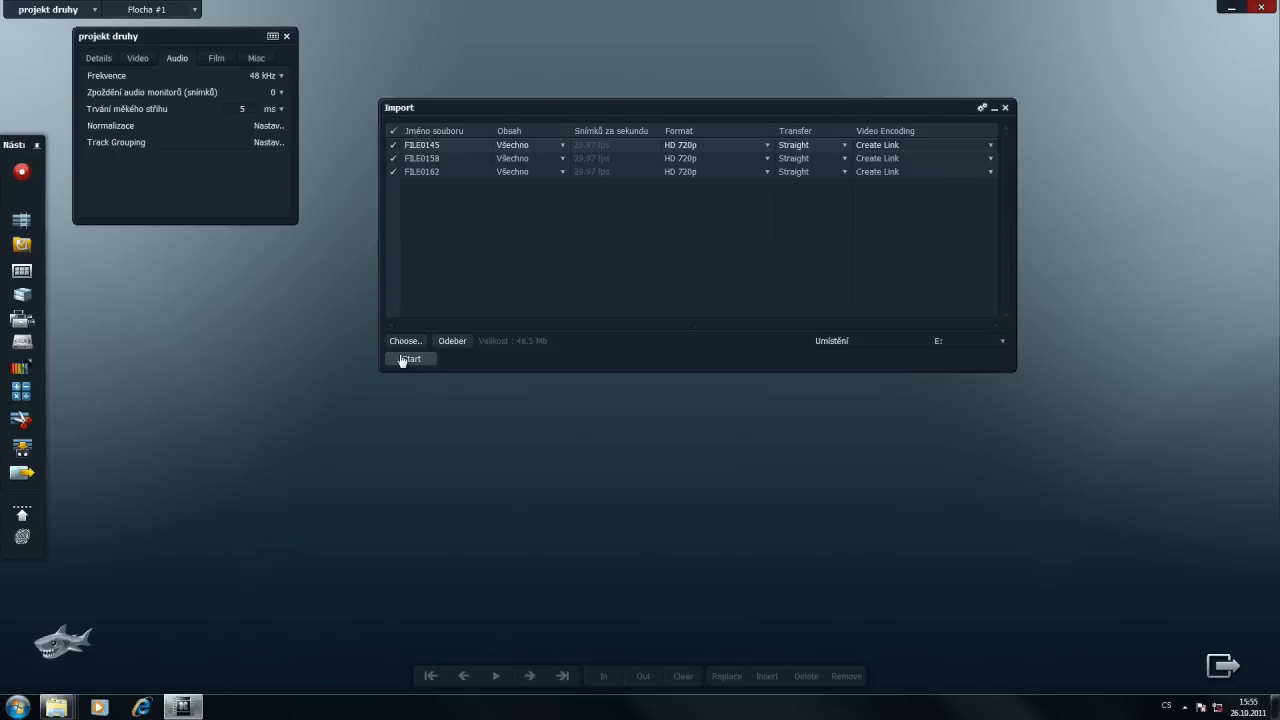
left_click(409, 358)
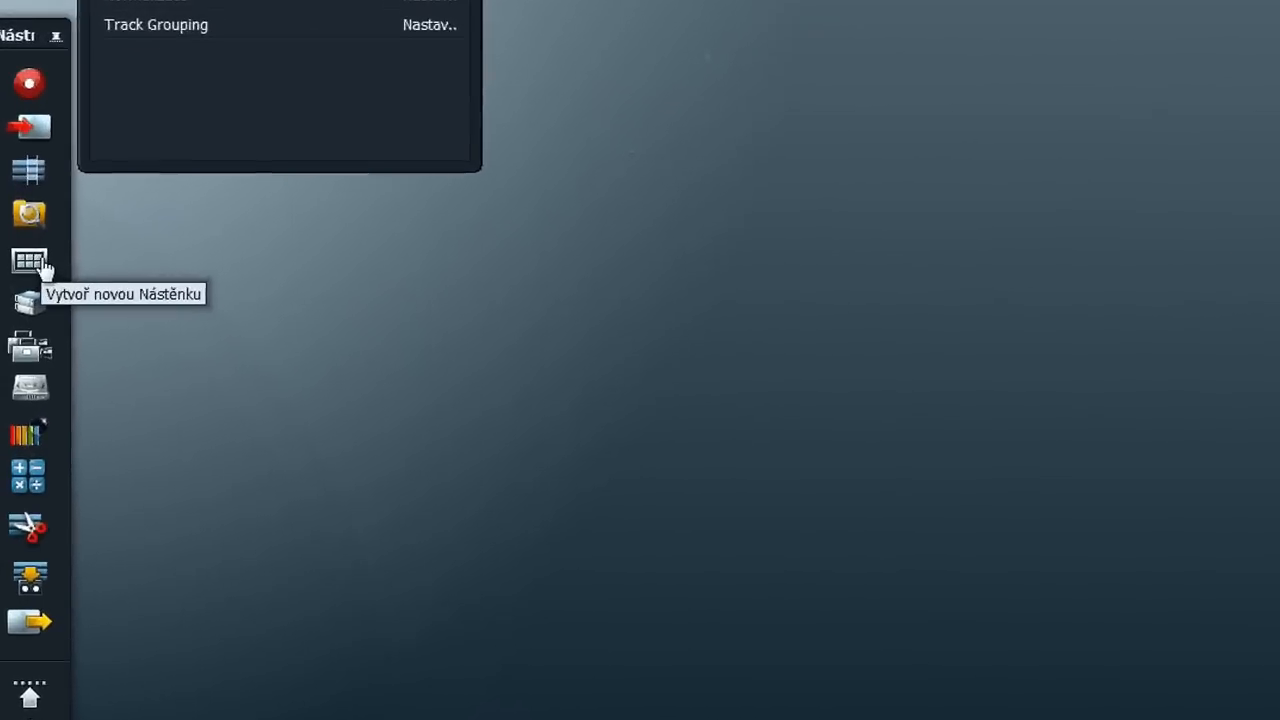
Create a new empty bin with 'Vytvoř novou Nástěnku'.
left_click(29, 261)
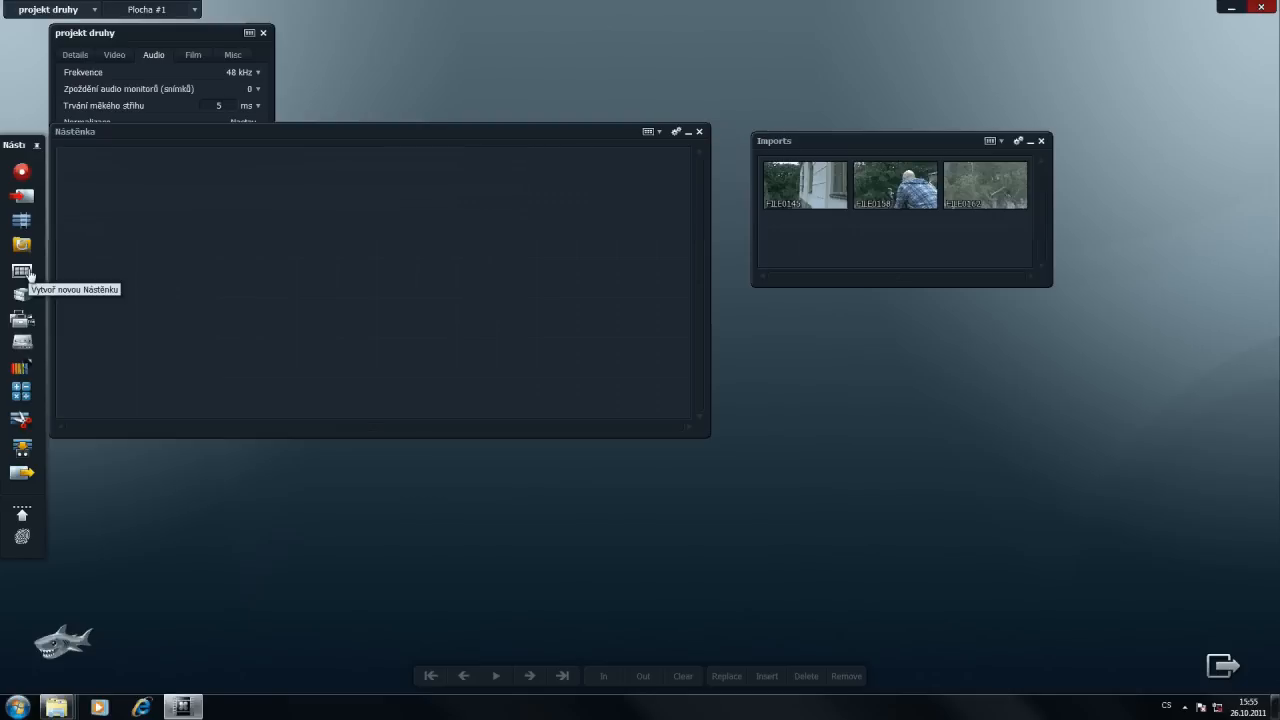
mouse_move(326, 138)
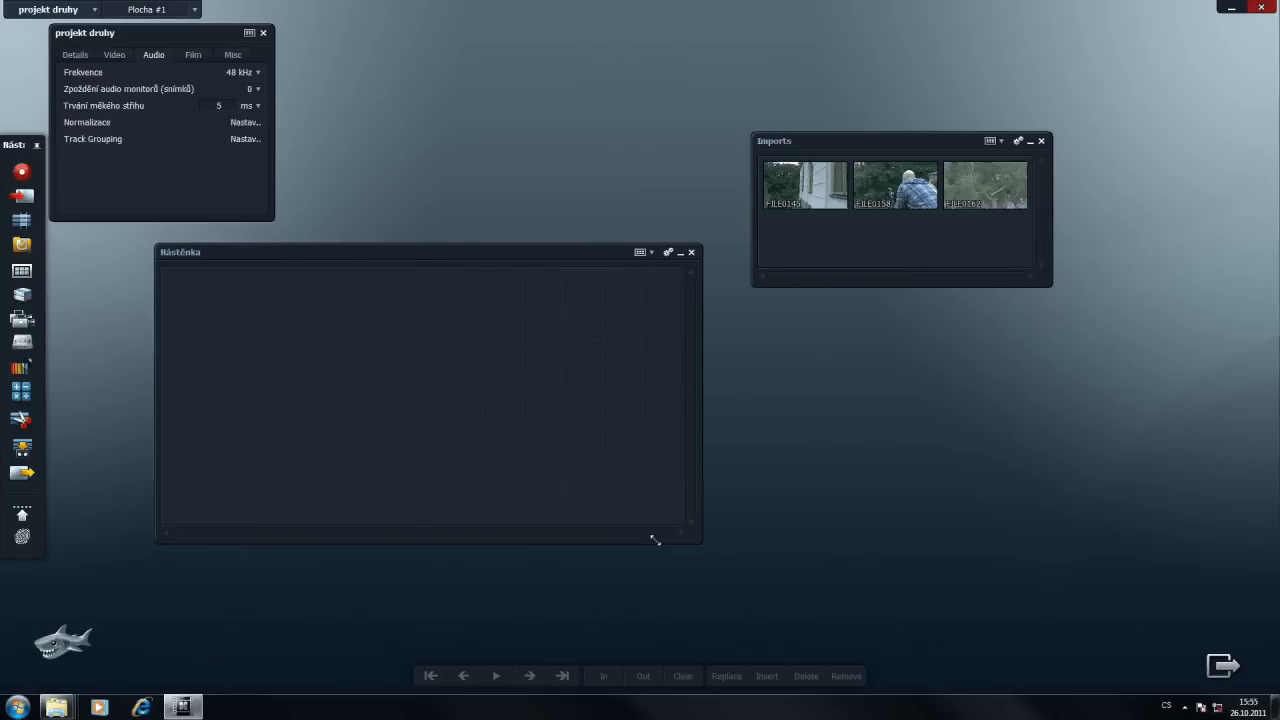
Shrink the new bin's window and rename it 'Nástěnka hlavní'.
left_click_drag(693, 535, 655, 475)
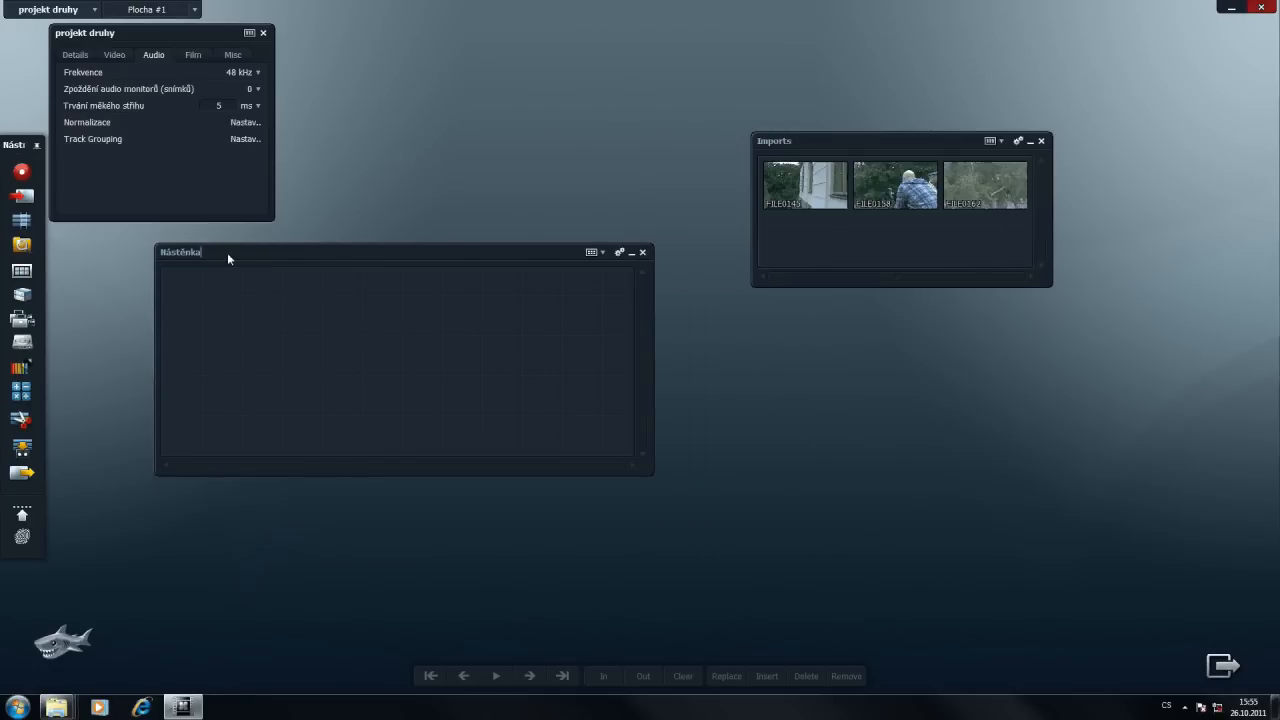
type("hlavní")
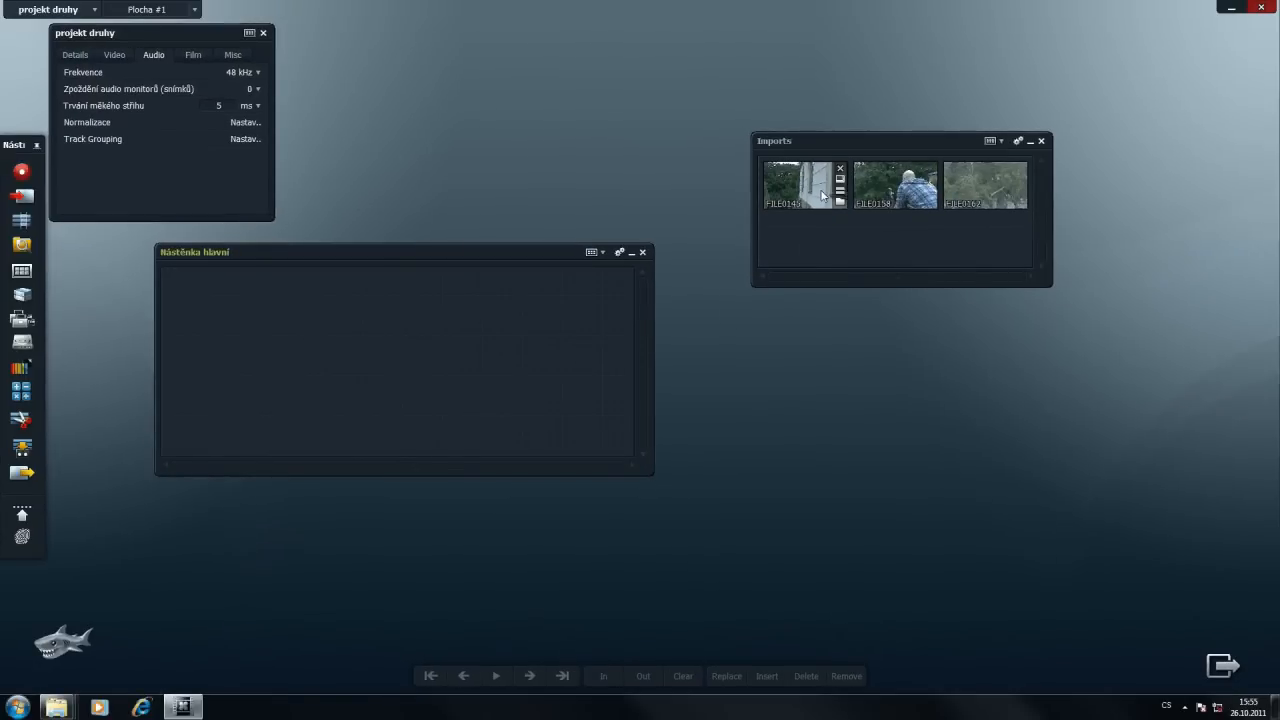
Drag FILE0145, FILE0158 and FILE0162 from Imports into the Nástěnka hlavní bin.
left_click_drag(805, 185, 210, 300)
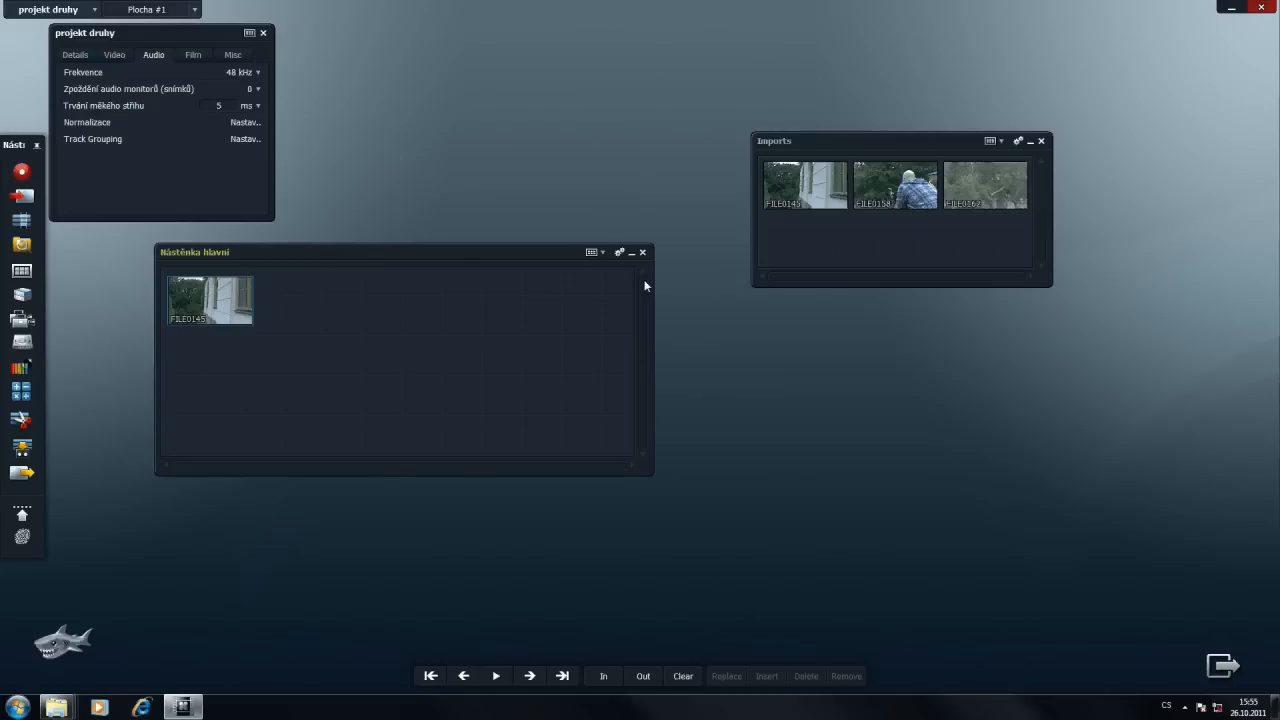
left_click_drag(894, 183, 380, 315)
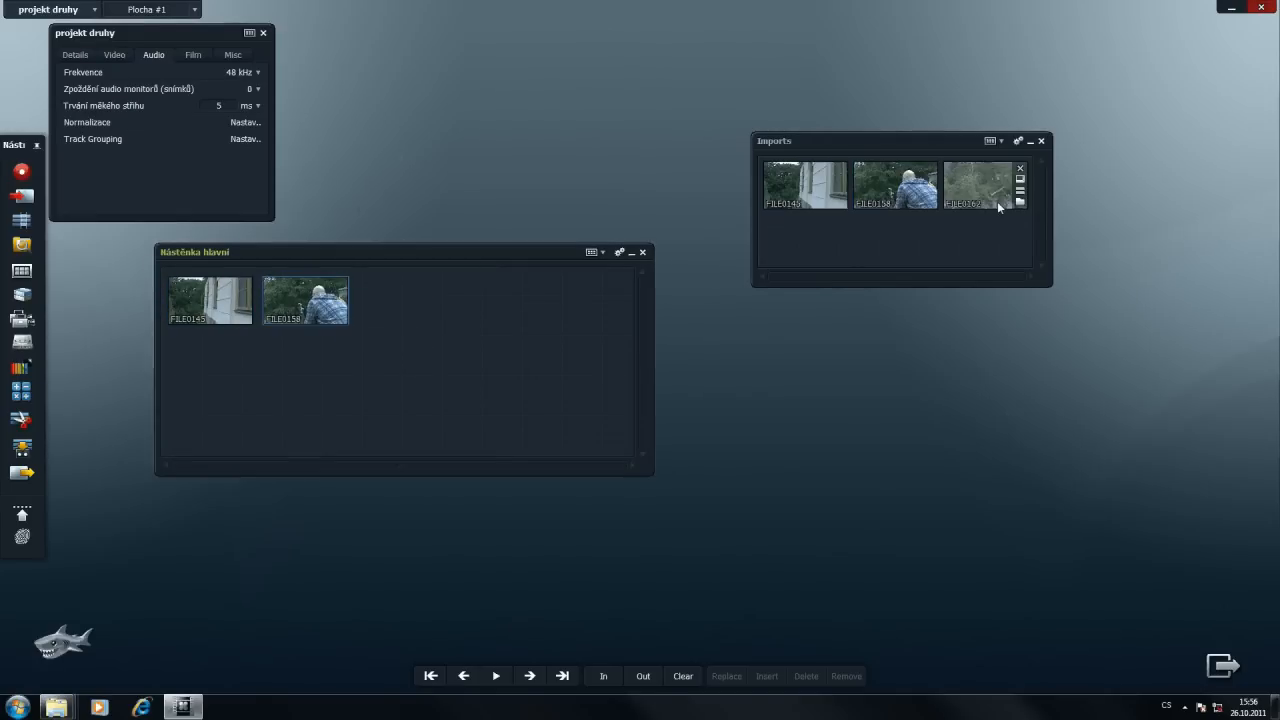
left_click_drag(976, 185, 395, 300)
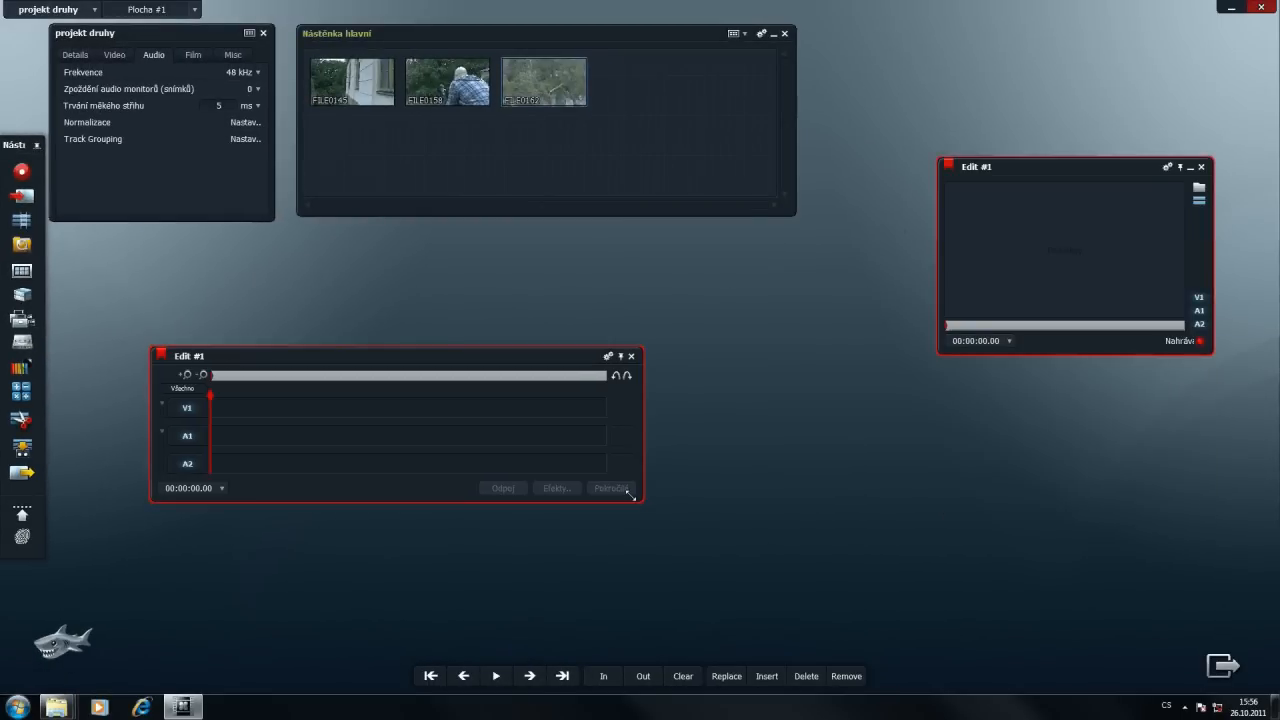
Enlarge the edit's timeline window and rename the edit 'Hlavní' via its options.
left_click_drag(635, 500, 925, 580)
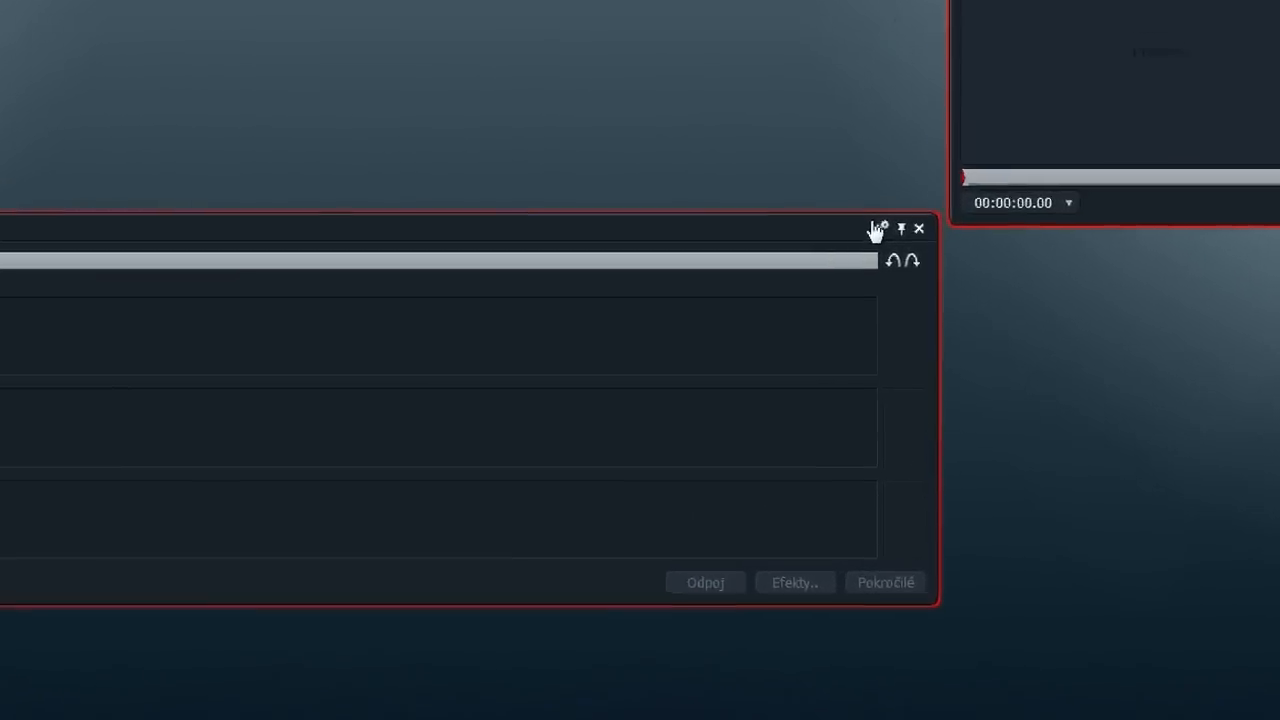
left_click(877, 228)
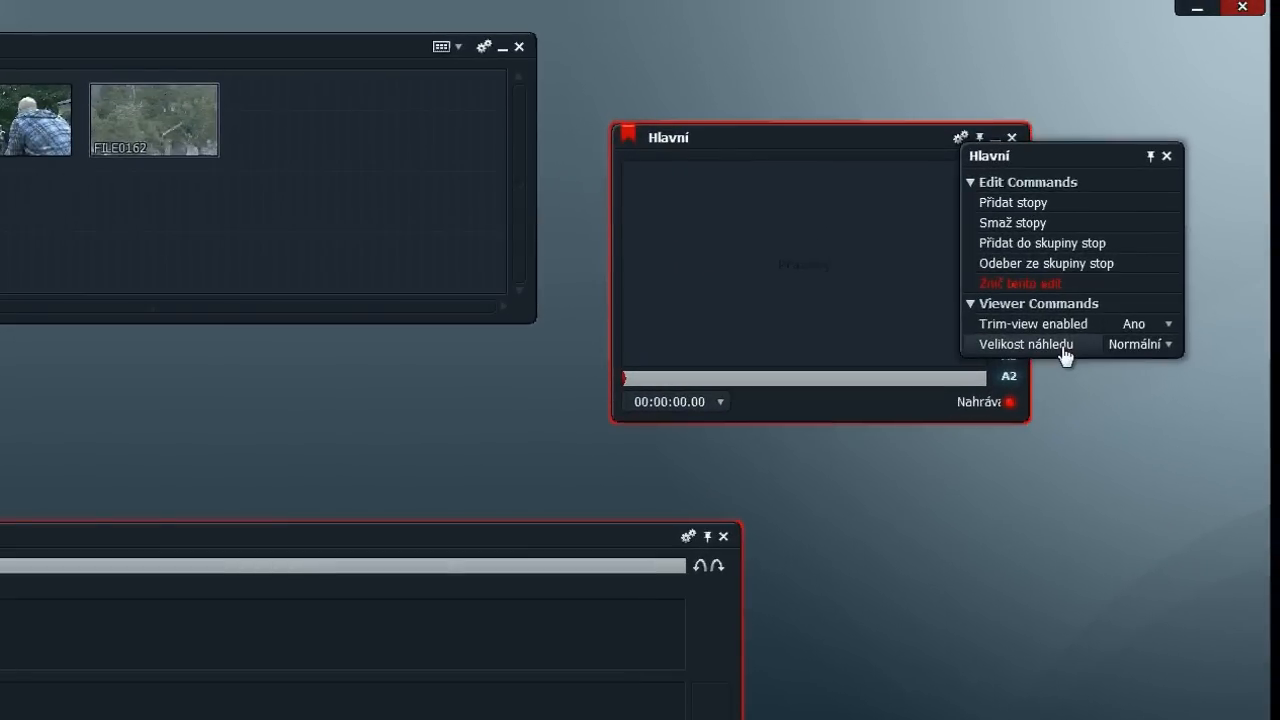
left_click(1139, 344)
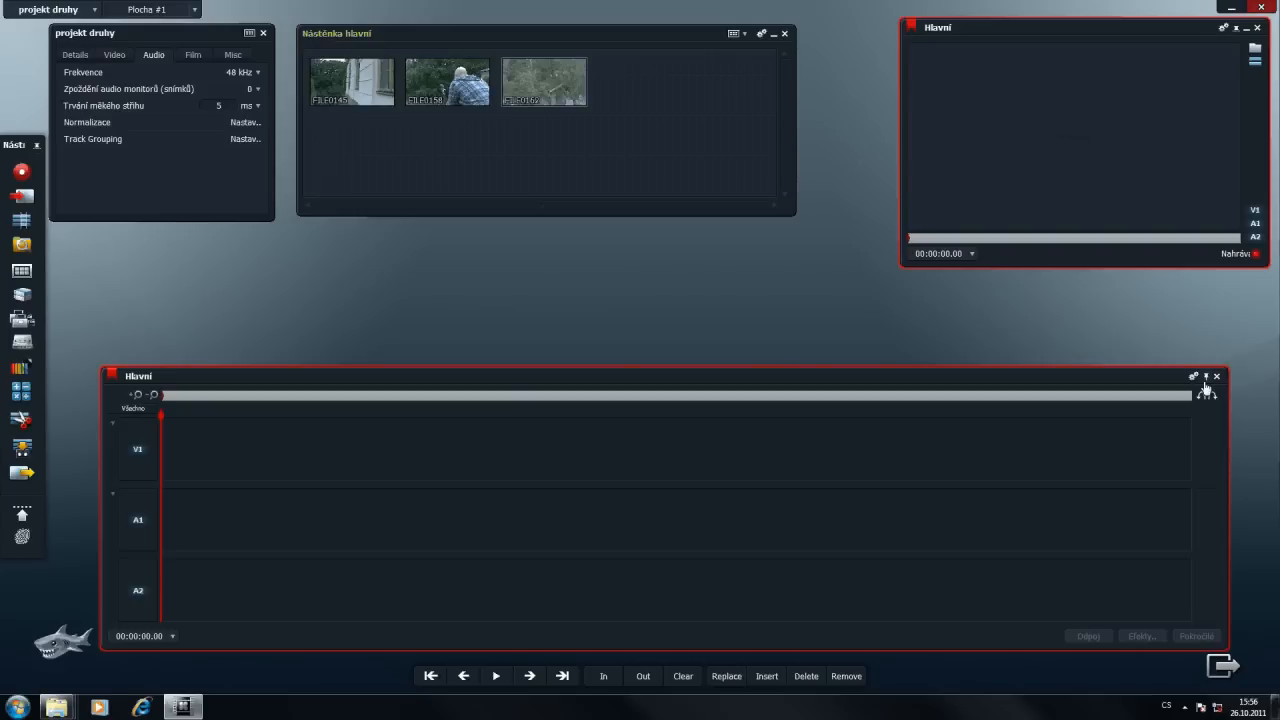
mouse_move(366, 397)
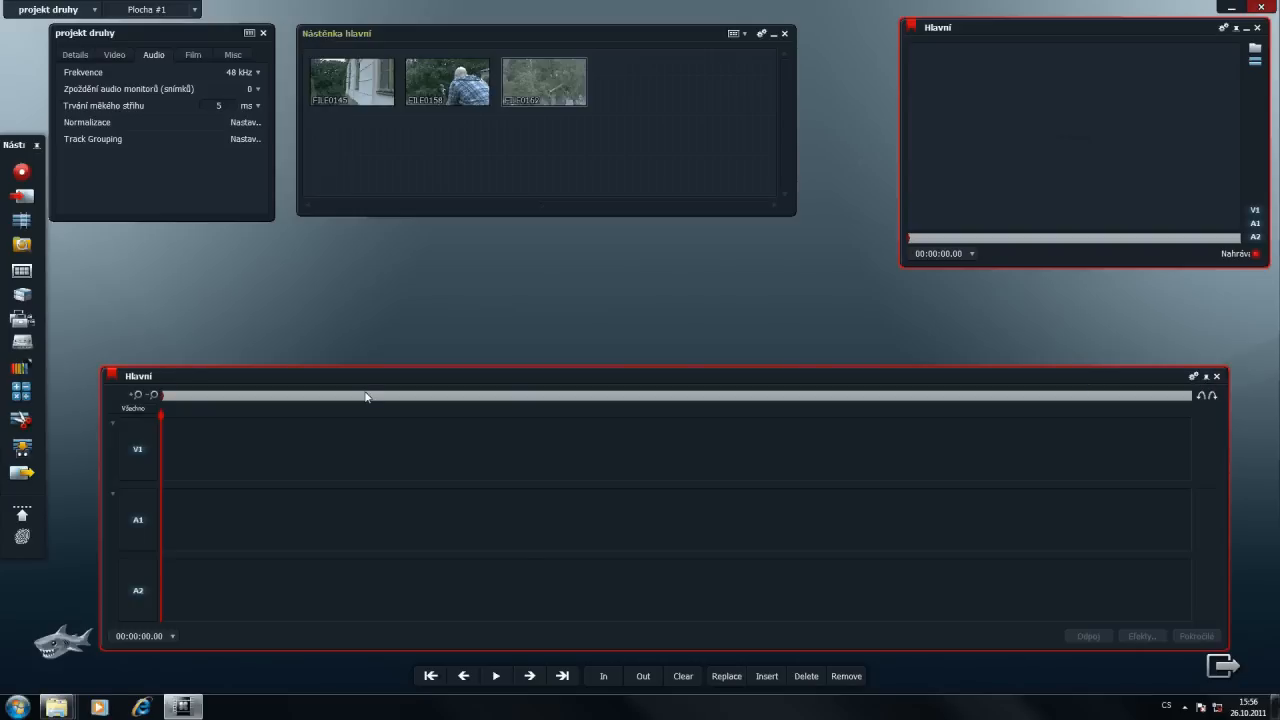
mouse_move(589, 42)
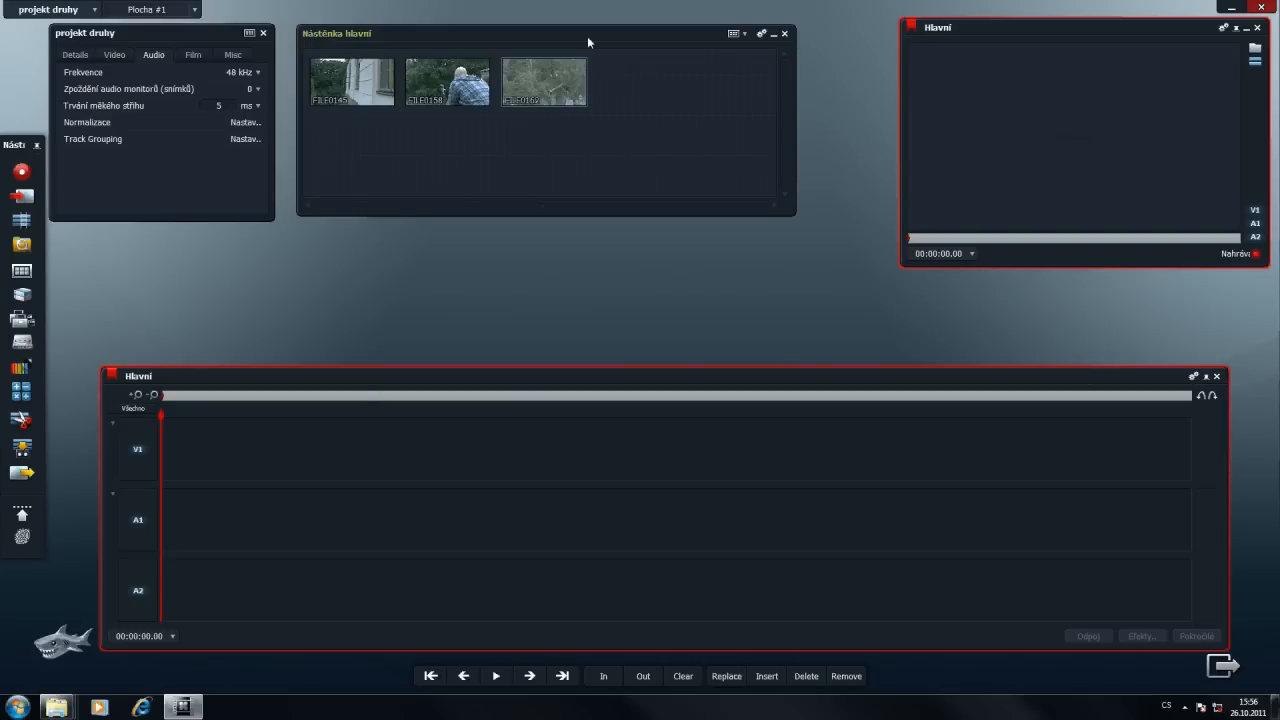
mouse_move(786, 34)
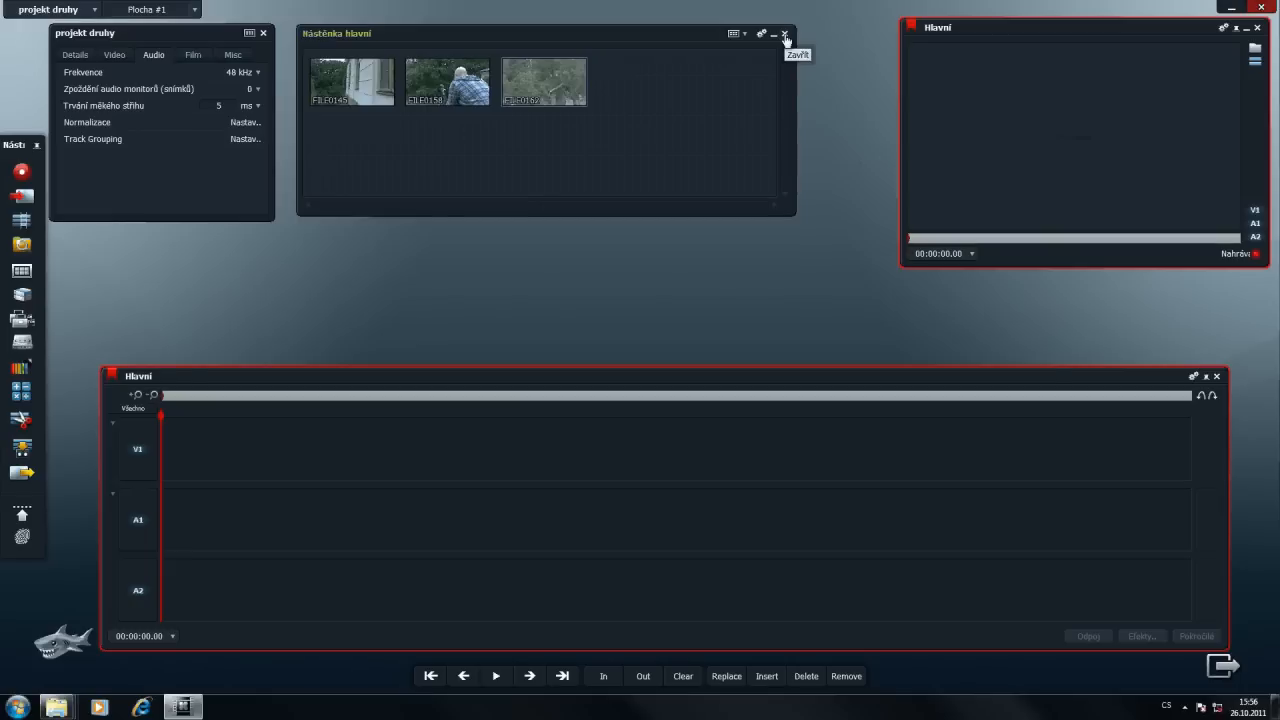
Close the Nástěnka hlavní bin with its X button.
left_click(786, 34)
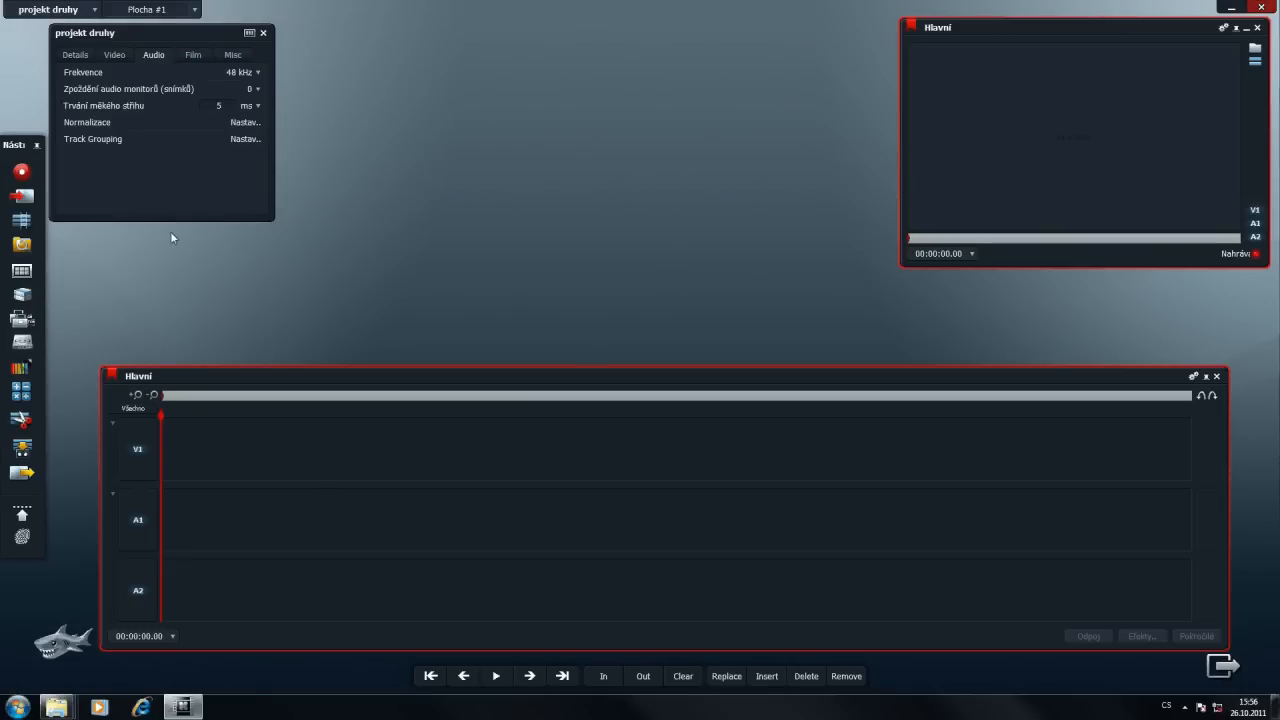
mouse_move(120, 418)
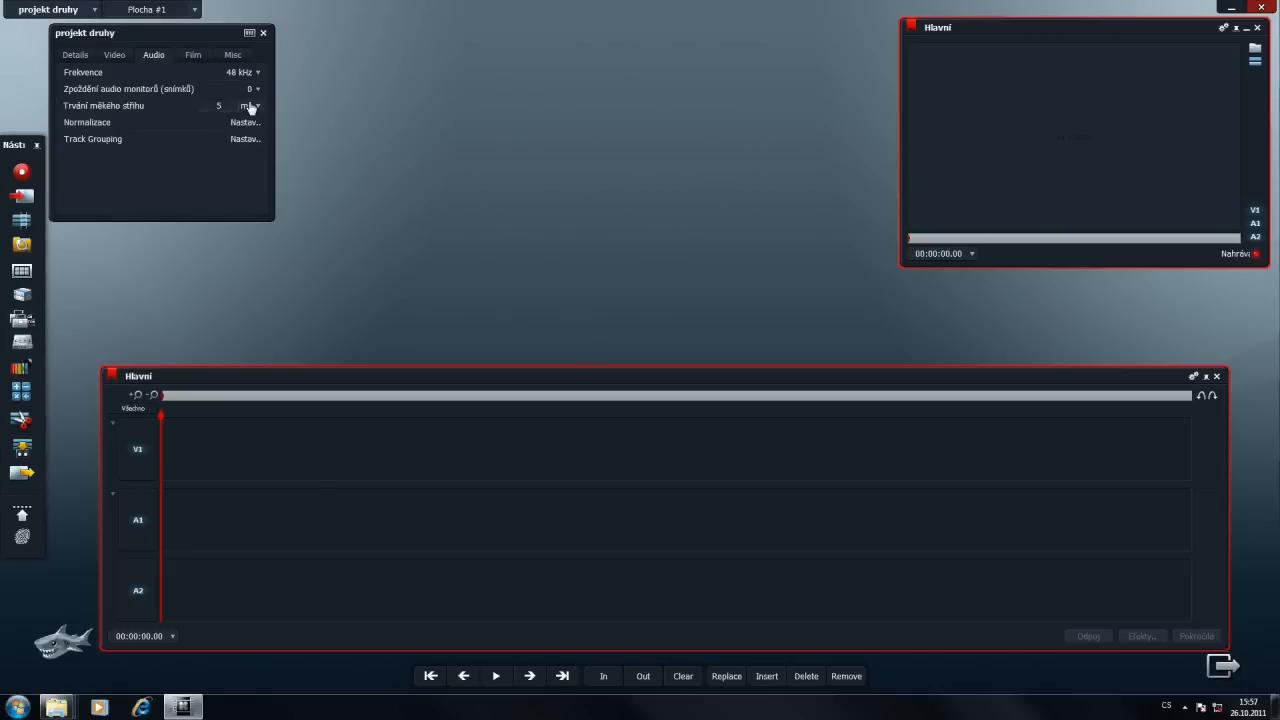
mouse_move(153, 106)
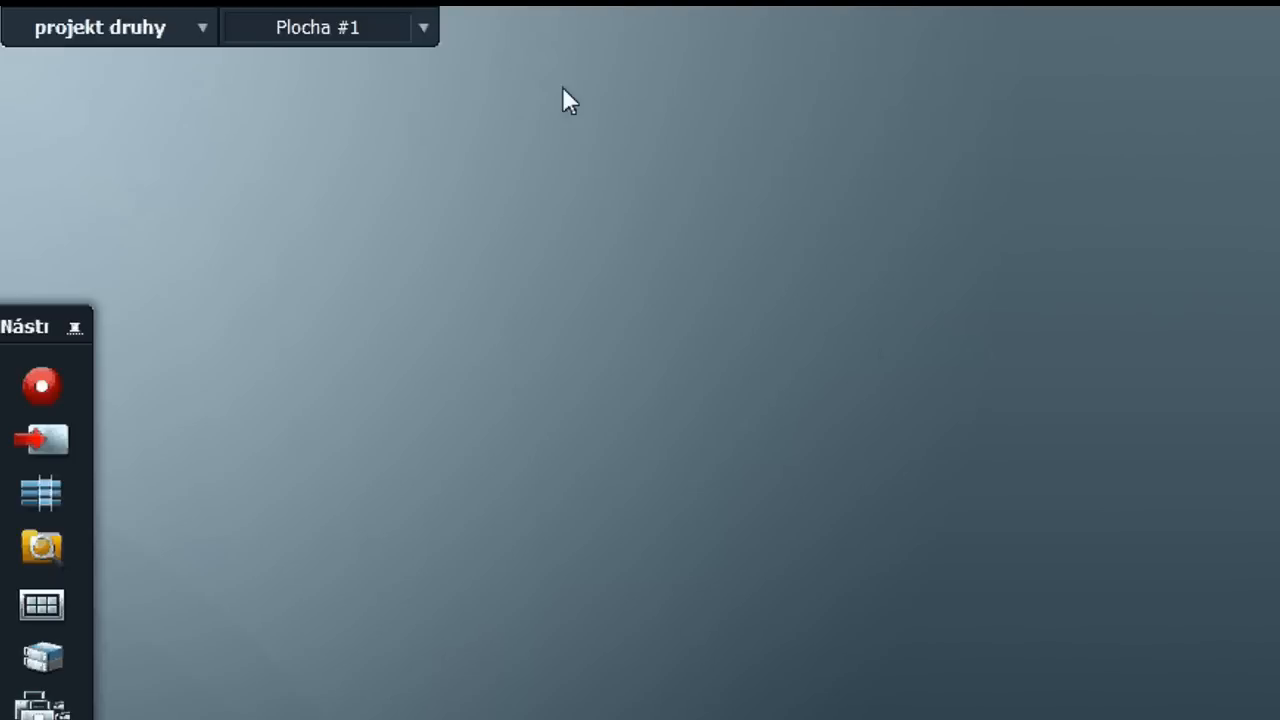
mouse_move(200, 40)
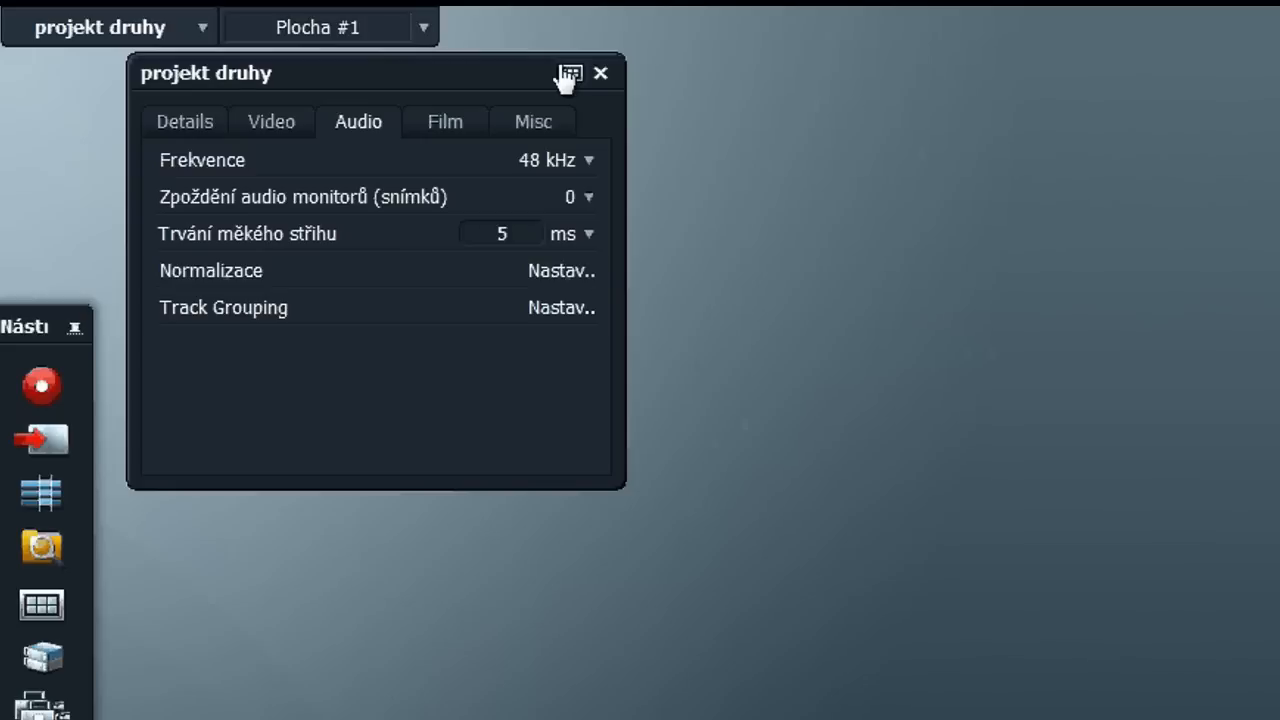
Open 'Seznam všech částí projektu' listing all three clips.
left_click(569, 73)
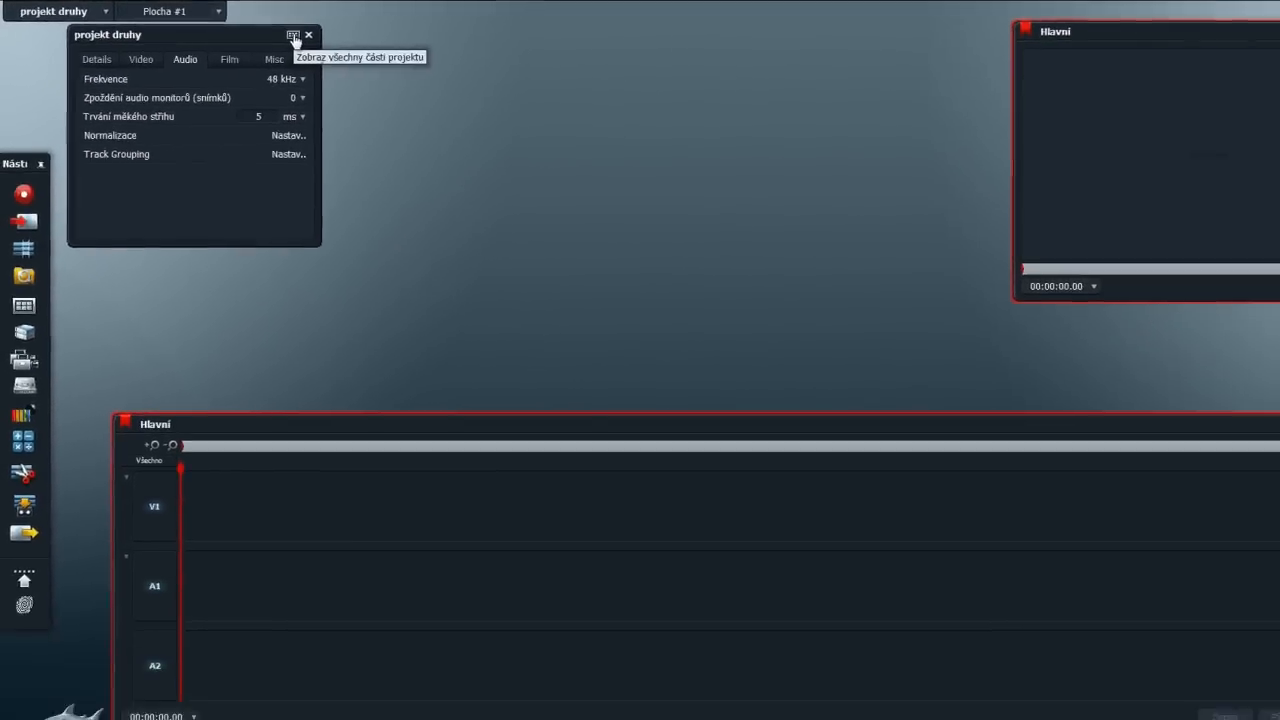
left_click(292, 35)
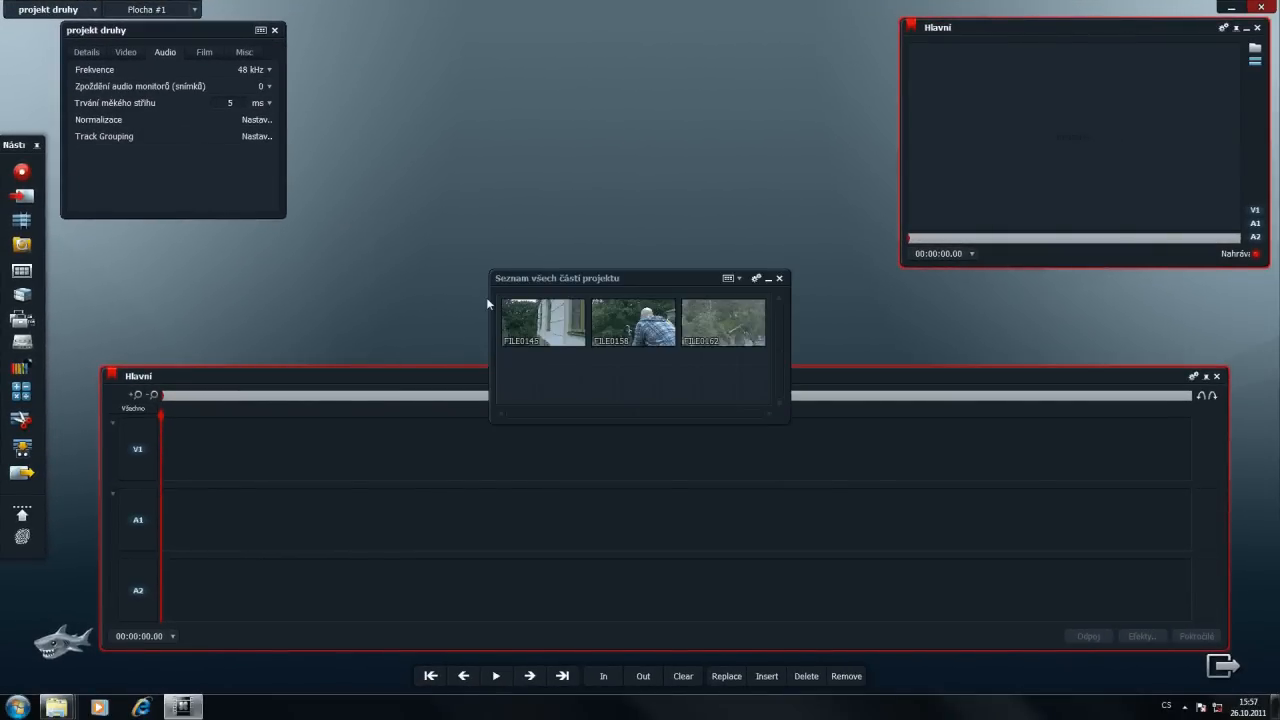
left_click(543, 322)
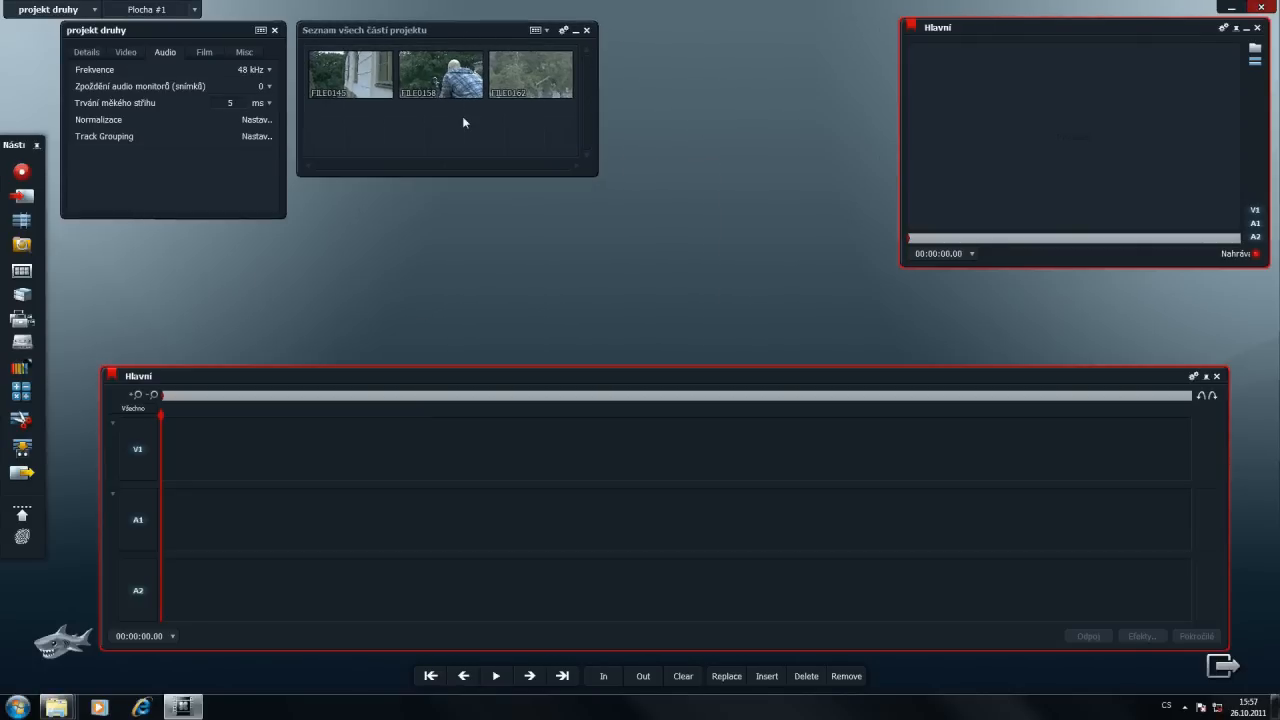
mouse_move(220, 173)
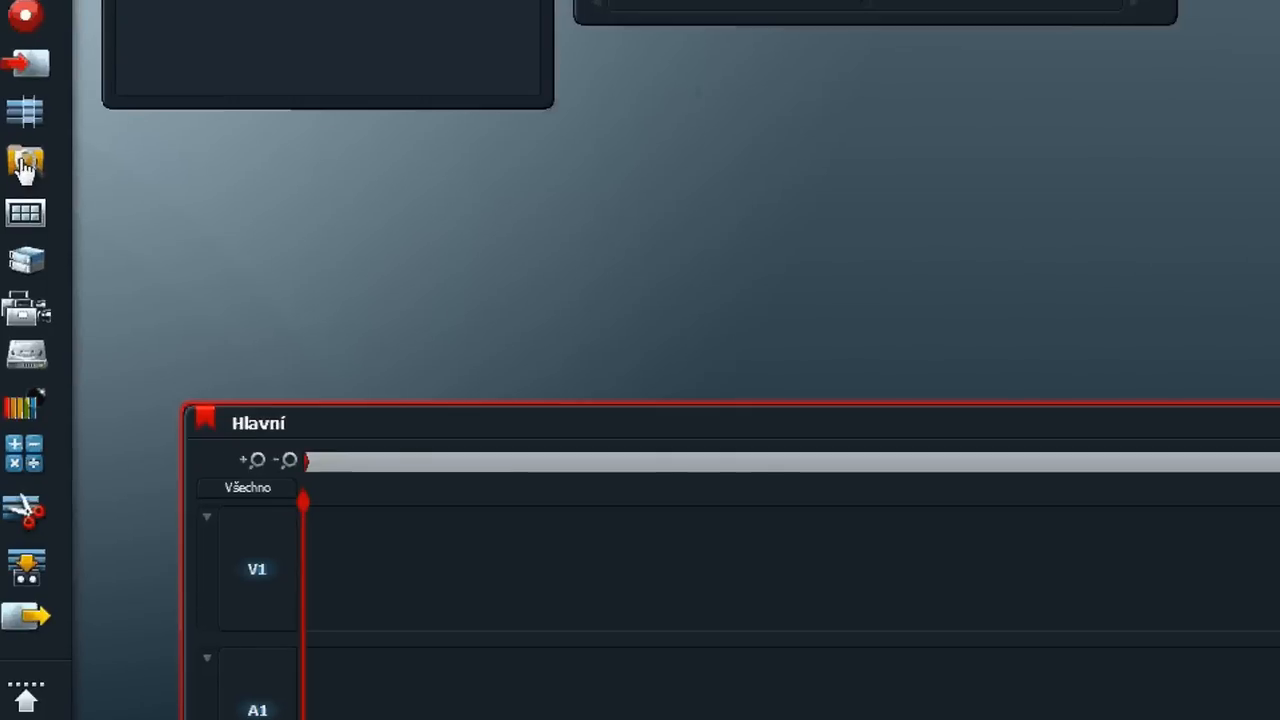
Reopen the Nástěnka hlavní bin from Search's Skupiny groups, then close Search and the parts list.
left_click(26, 163)
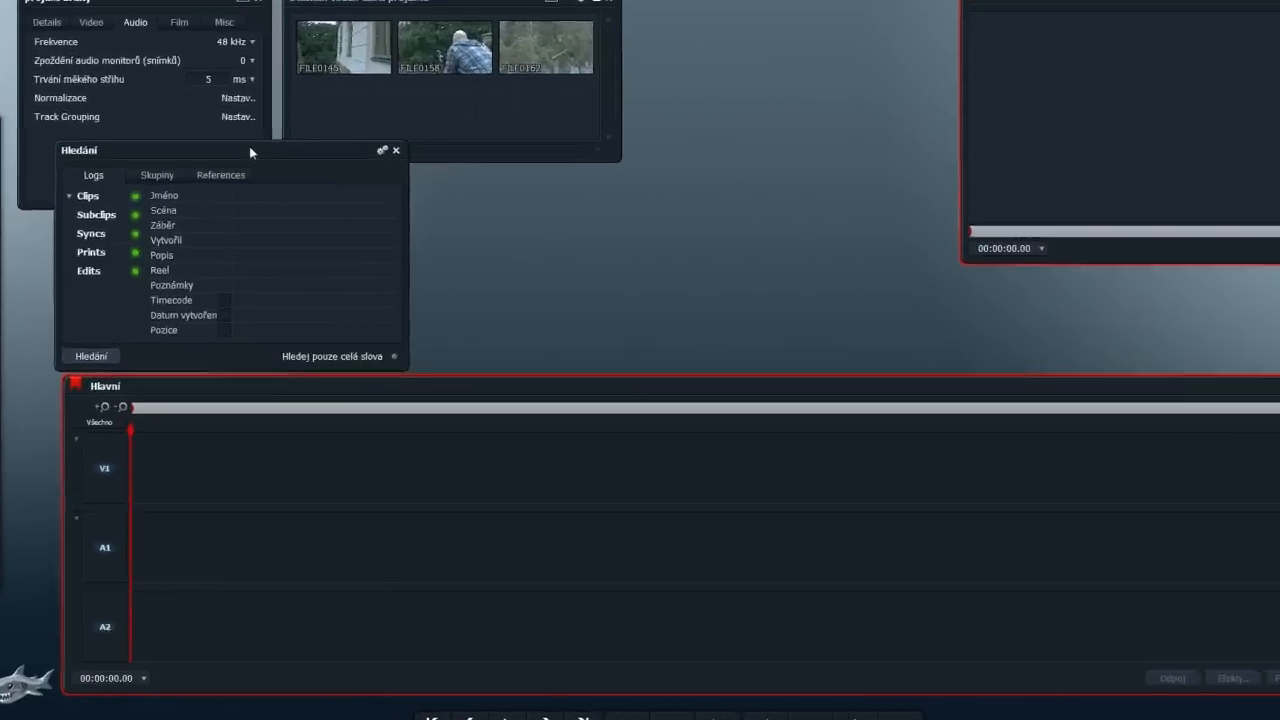
left_click(157, 175)
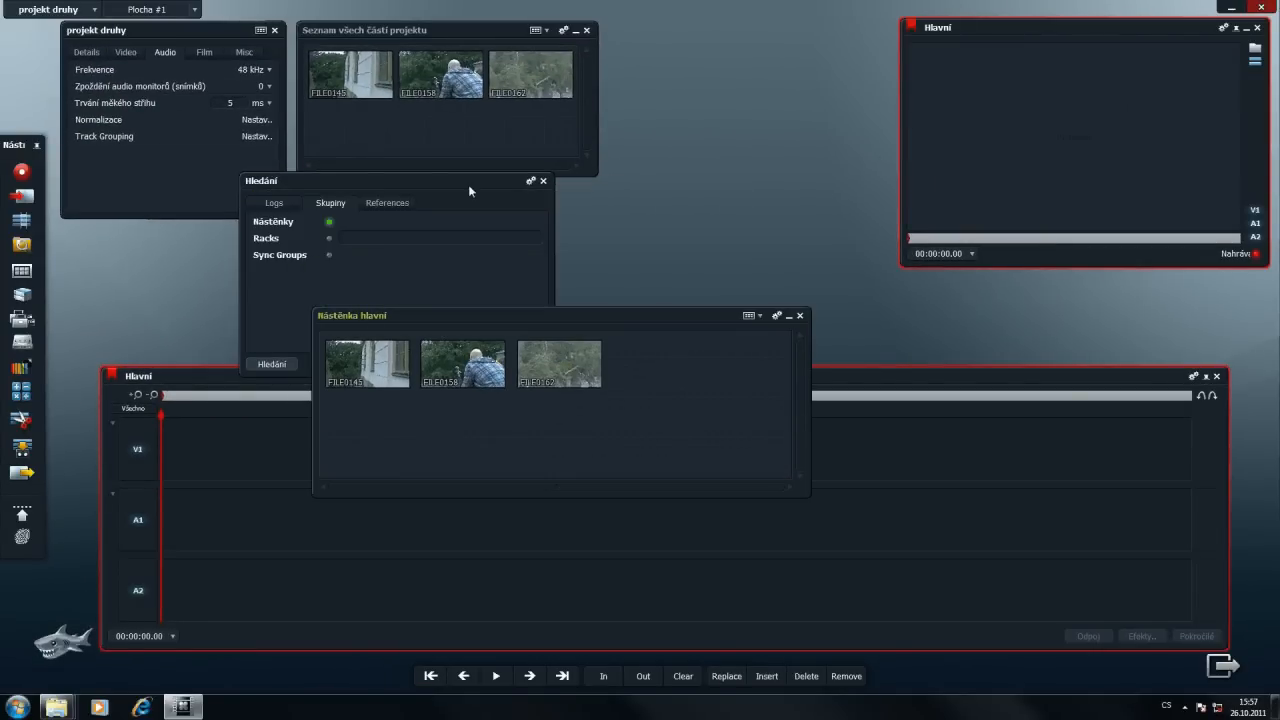
left_click(543, 181)
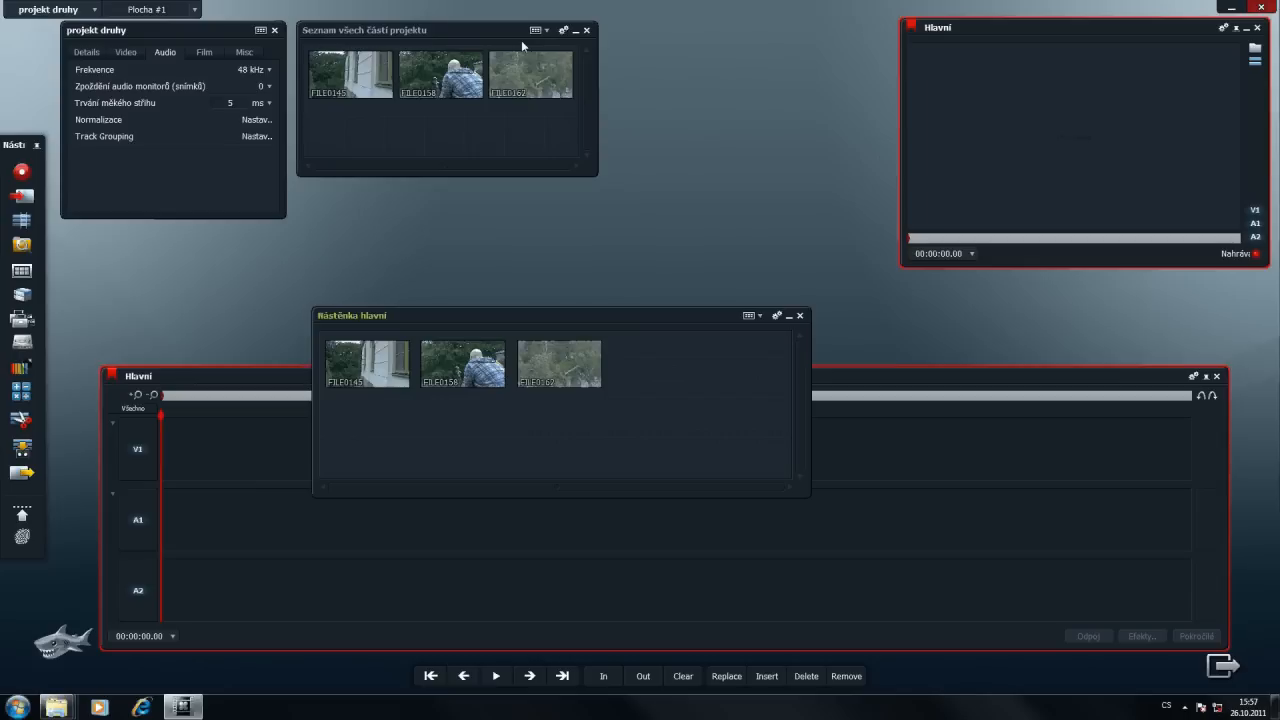
mouse_move(589, 37)
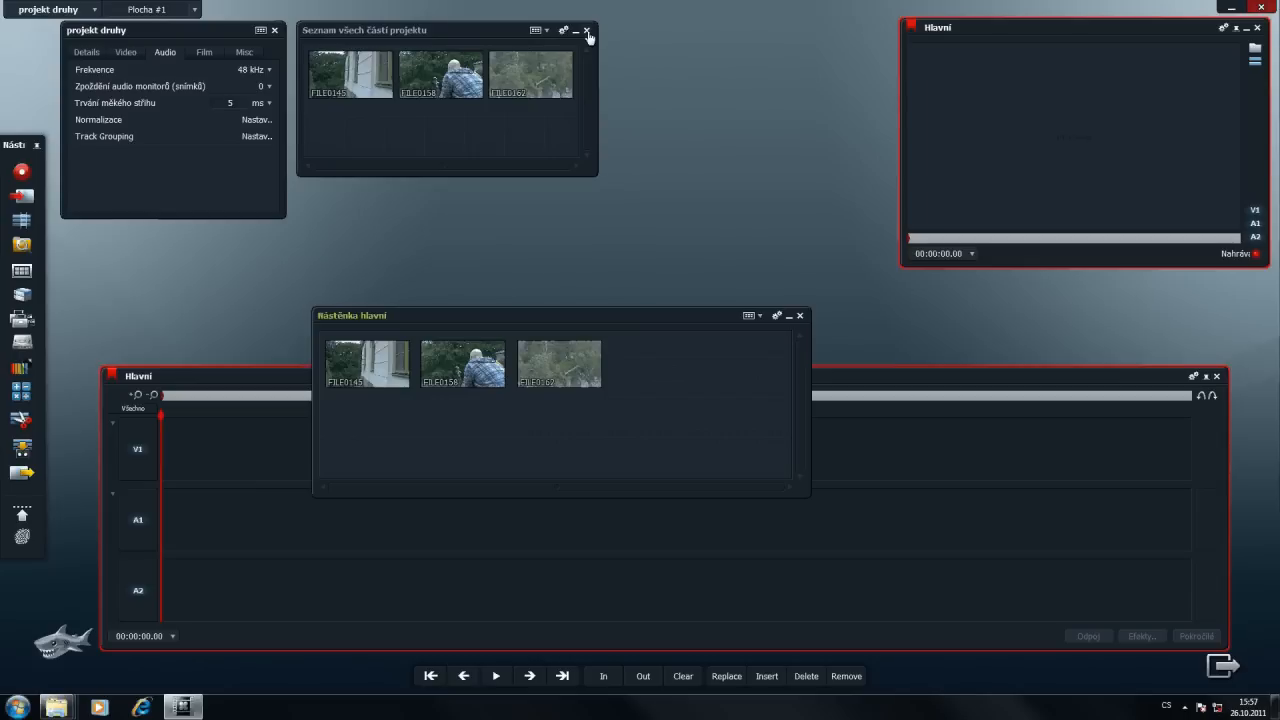
left_click(586, 30)
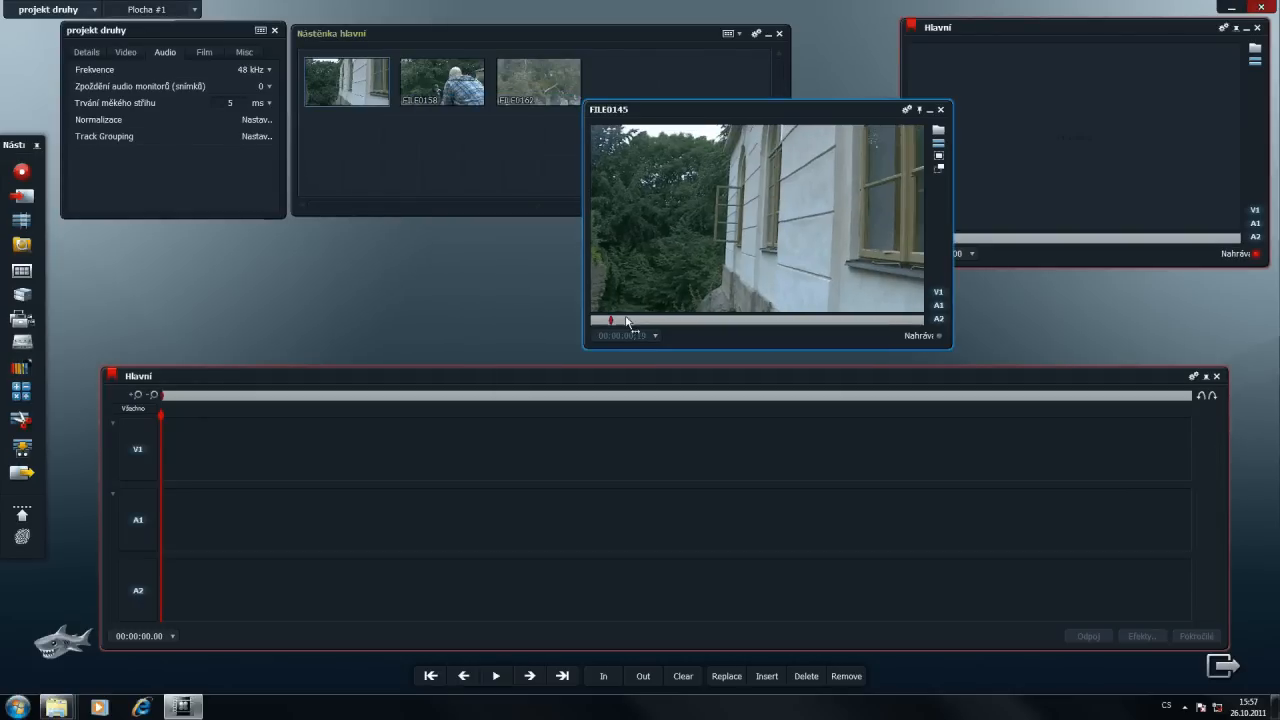
Scrub FILE0145's viewer forward to the later building shot, then back toward its beginning.
left_click_drag(610, 319, 692, 319)
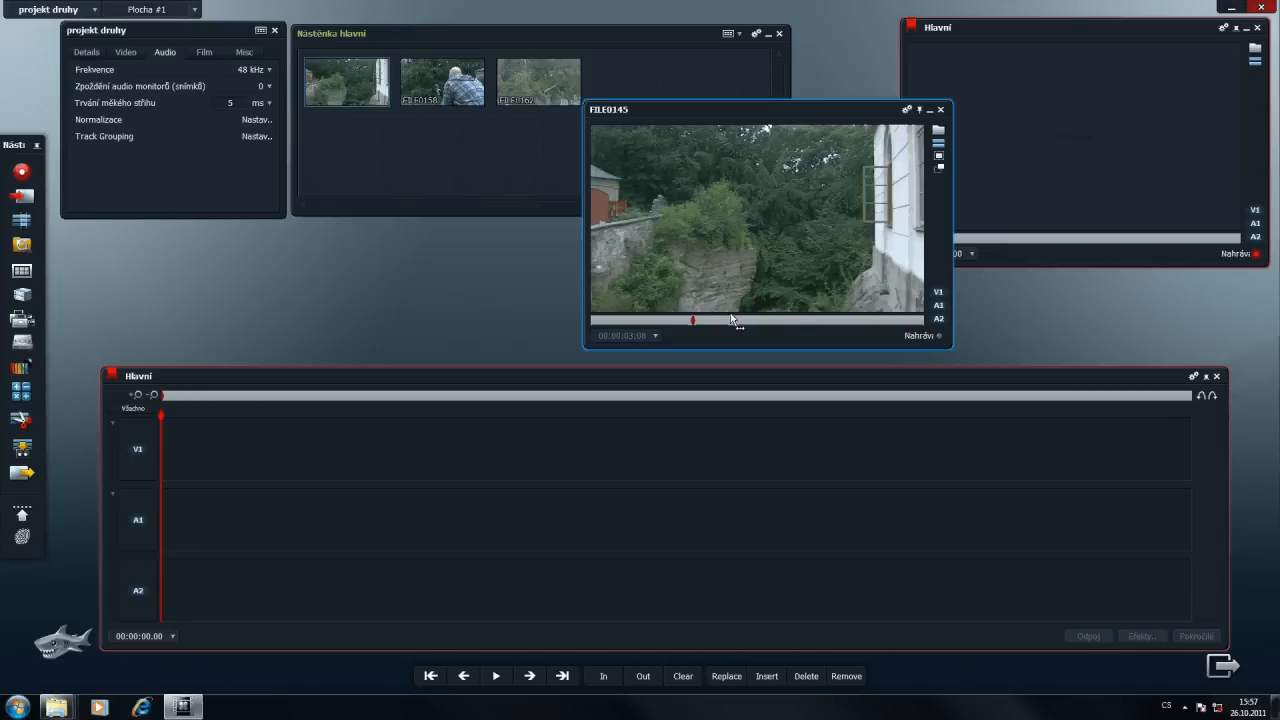
left_click_drag(692, 319, 830, 319)
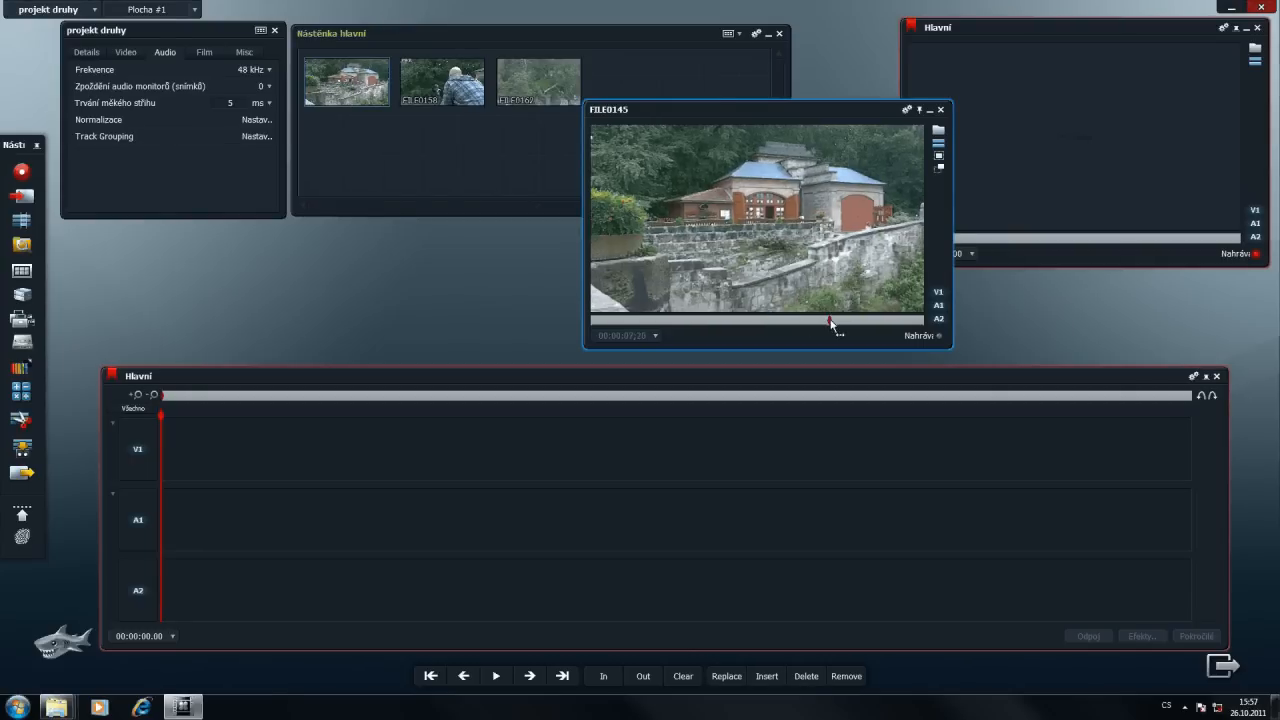
left_click_drag(830, 320, 902, 320)
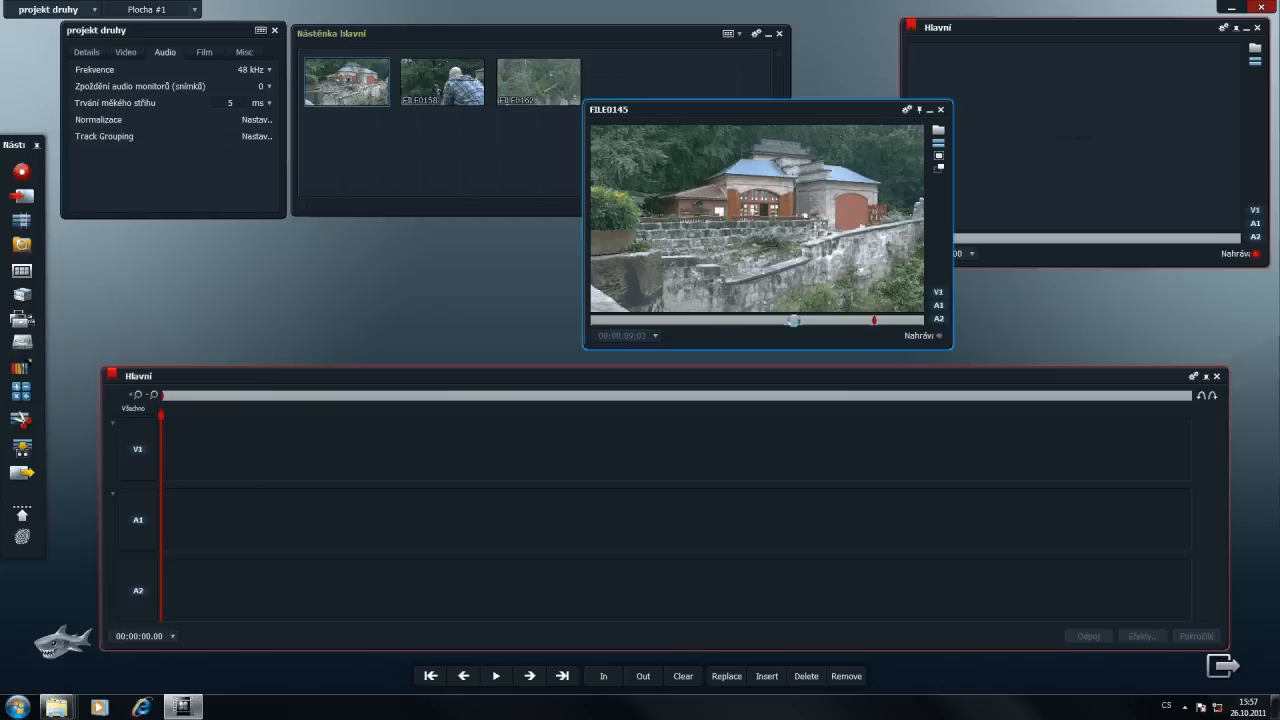
left_click_drag(793, 320, 756, 320)
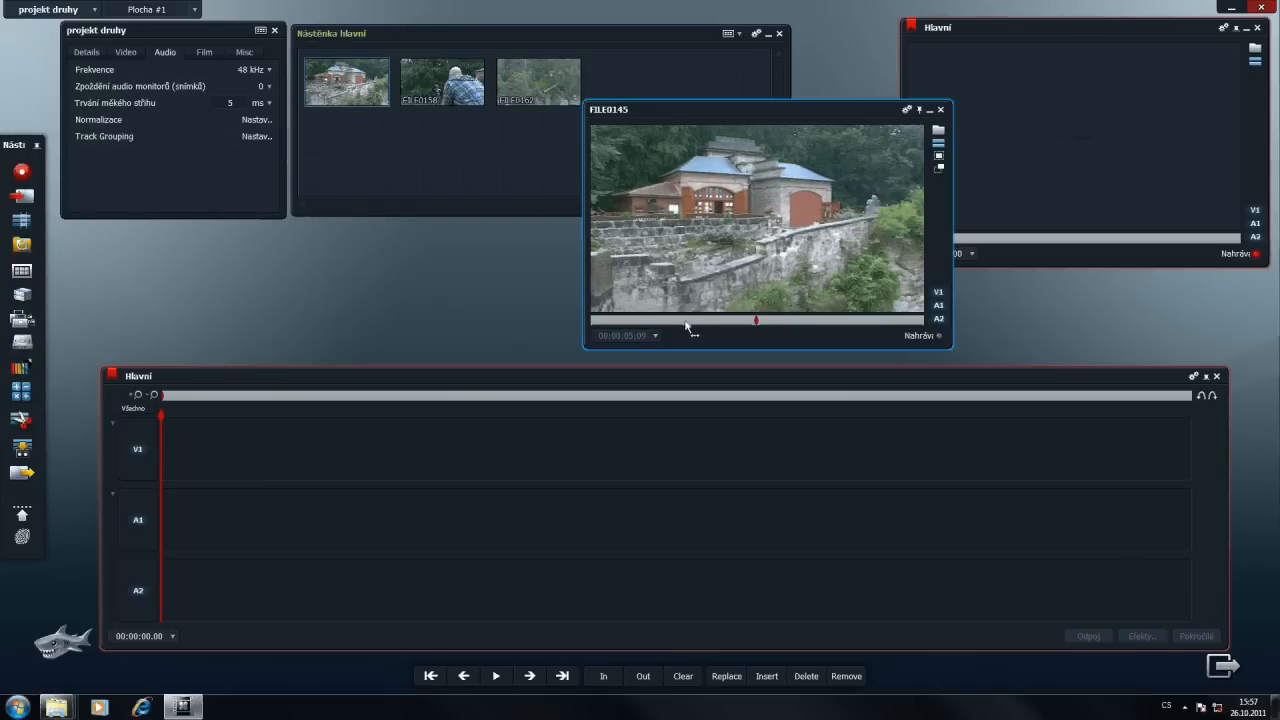
left_click_drag(755, 320, 652, 320)
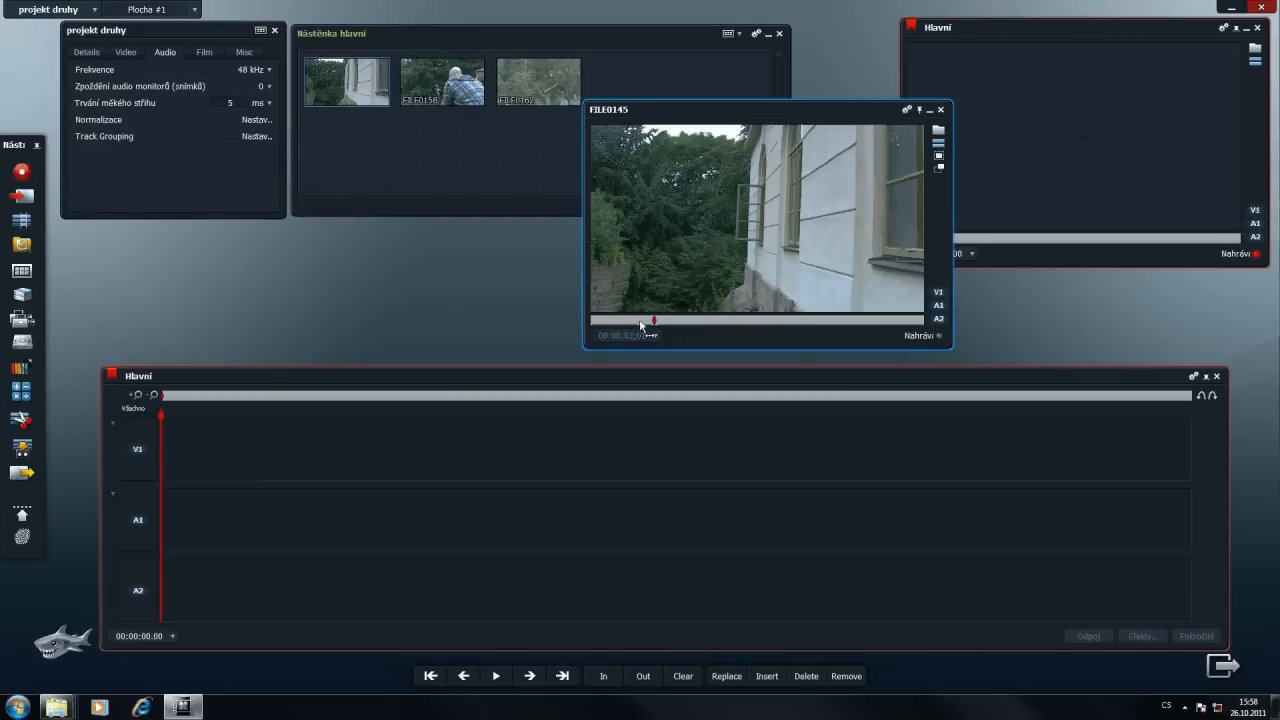